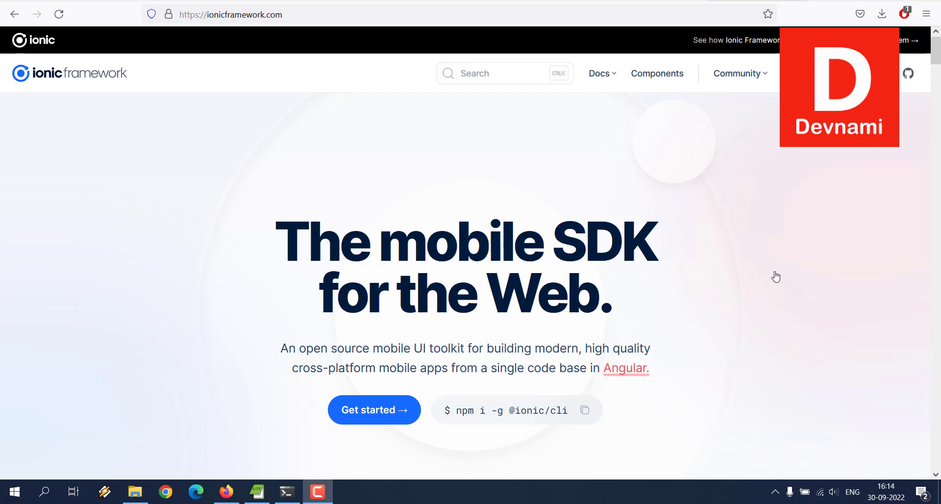
{"action": "mouse_move", "coordinate": [400, 4]}
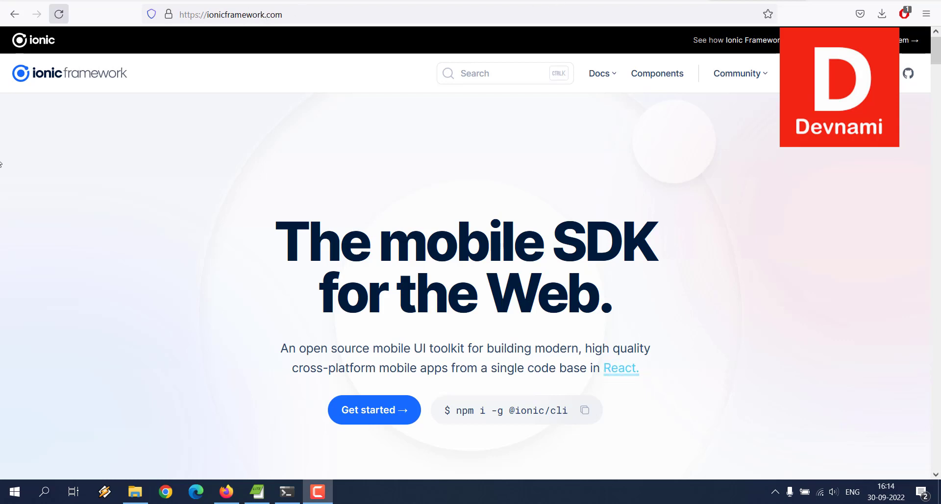
{"action": "mouse_move", "coordinate": [538, 415]}
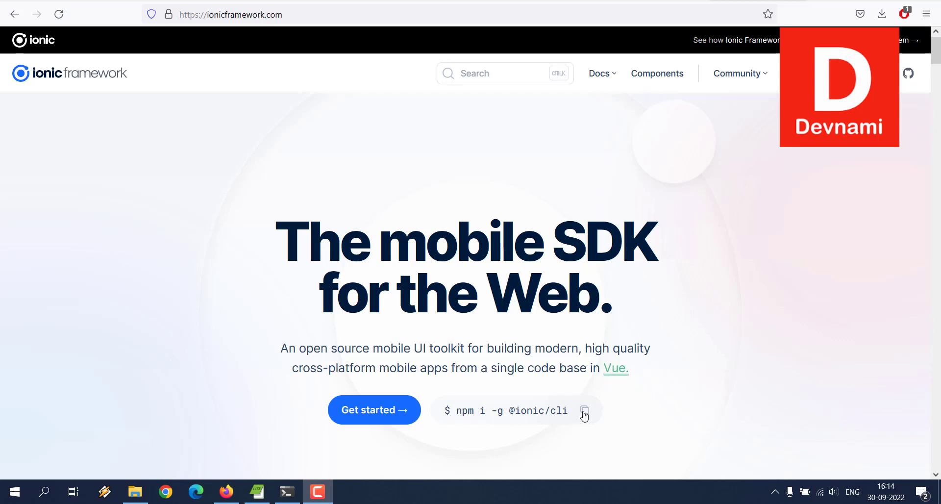
{"action": "left_click", "coordinate": [583, 410]}
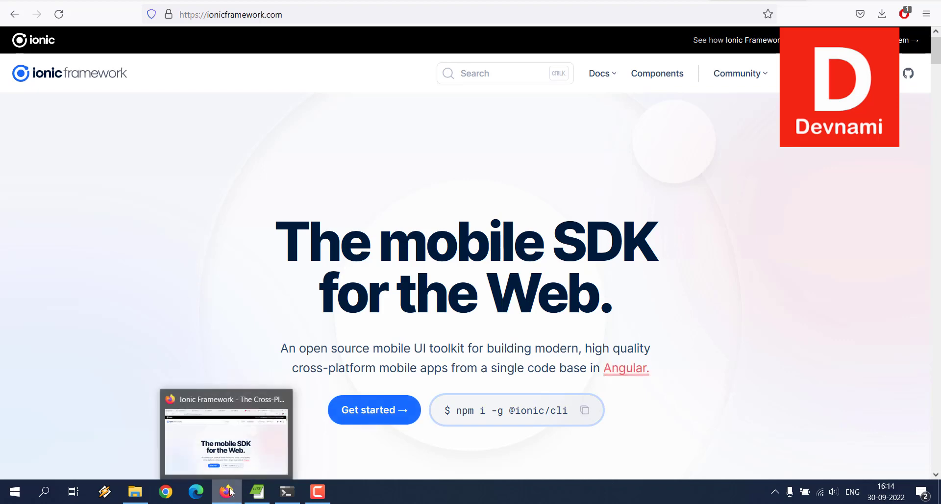
{"action": "left_click", "coordinate": [286, 492]}
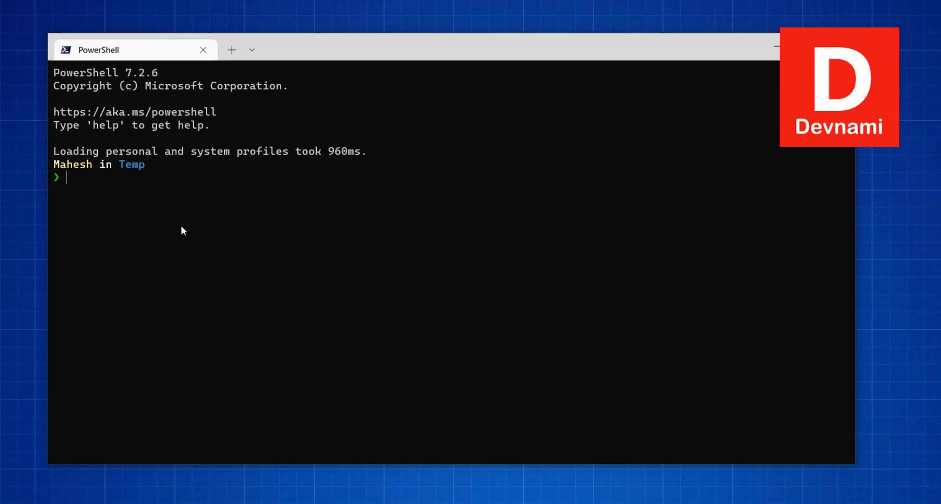
{"action": "mouse_move", "coordinate": [154, 207]}
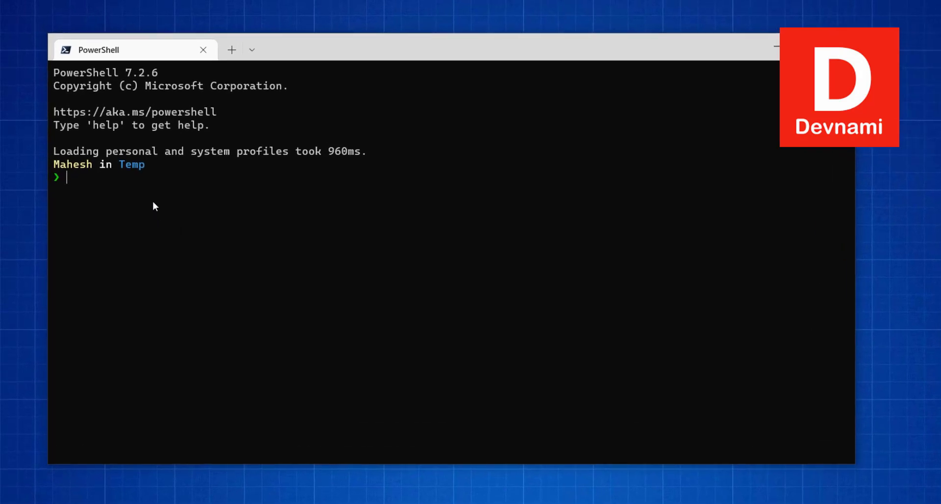
{"action": "type", "text": "npm i -g @ionic/cli"}
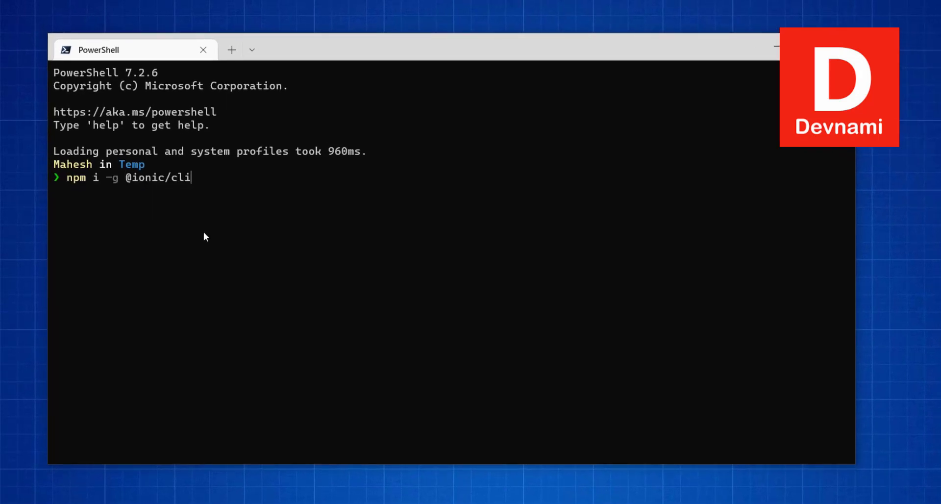
{"action": "key", "text": "Enter"}
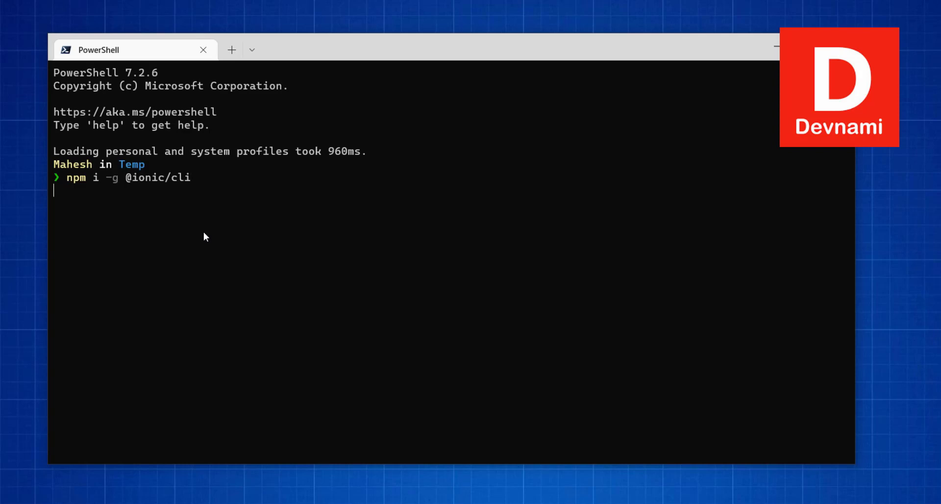
{"action": "key", "text": "Enter"}
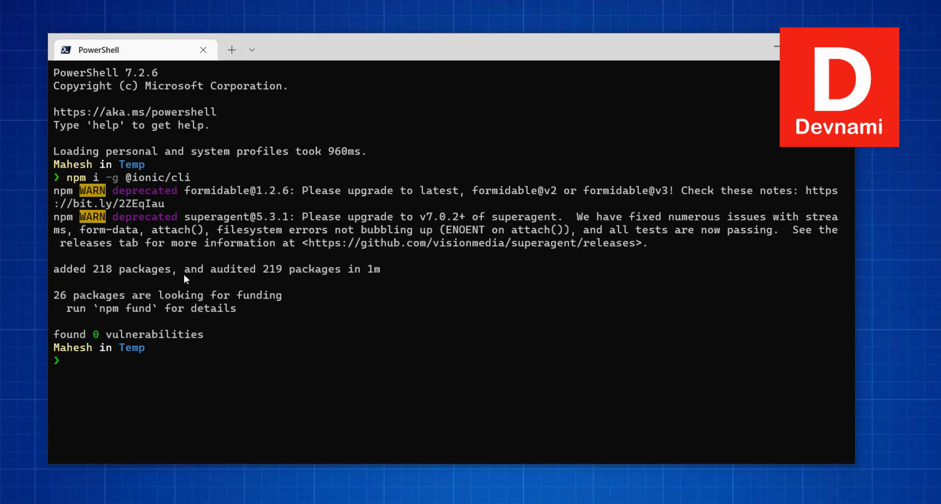
{"action": "mouse_move", "coordinate": [106, 284]}
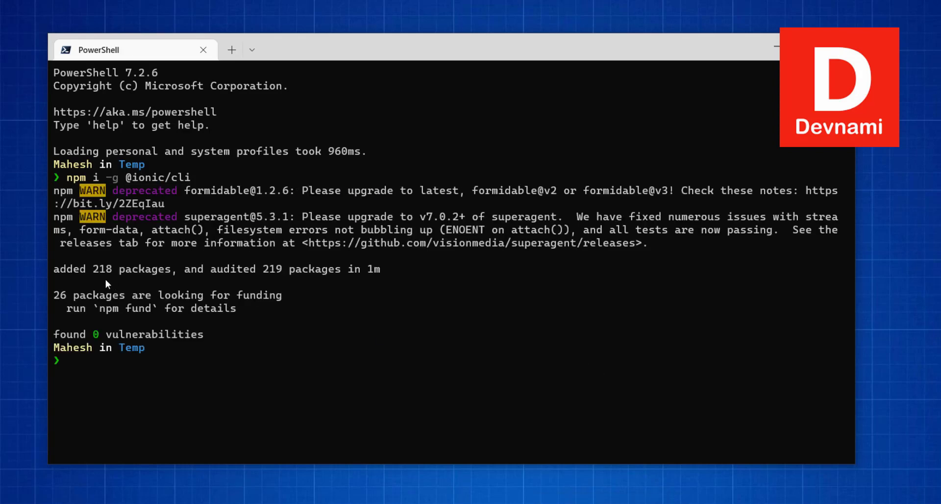
{"action": "mouse_move", "coordinate": [136, 280]}
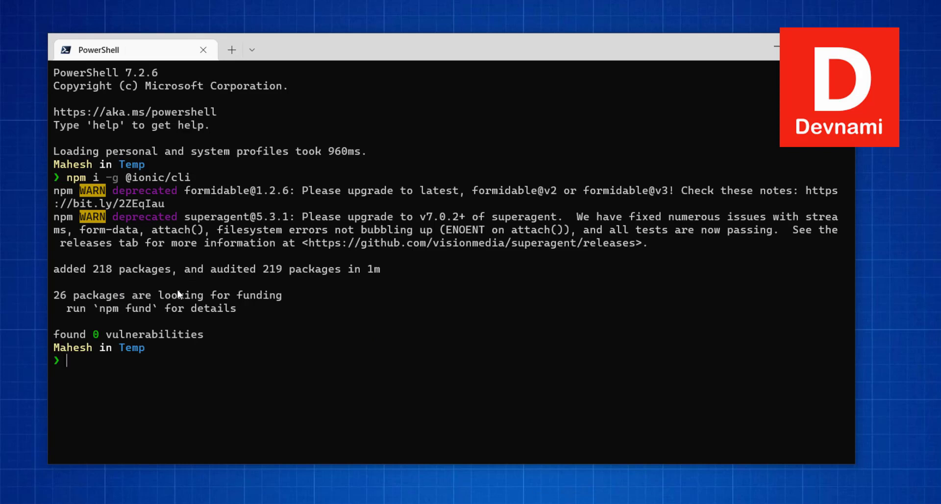
{"action": "type", "text": "clear"}
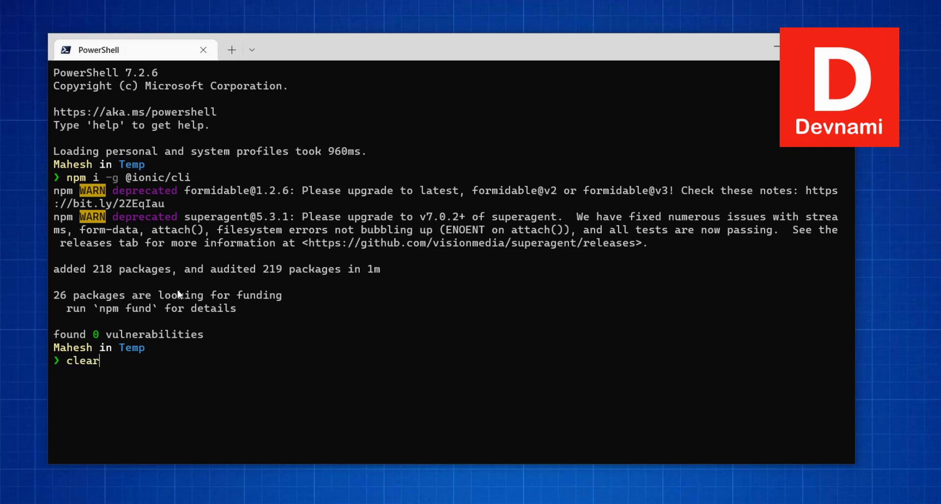
{"action": "key", "text": "Enter"}
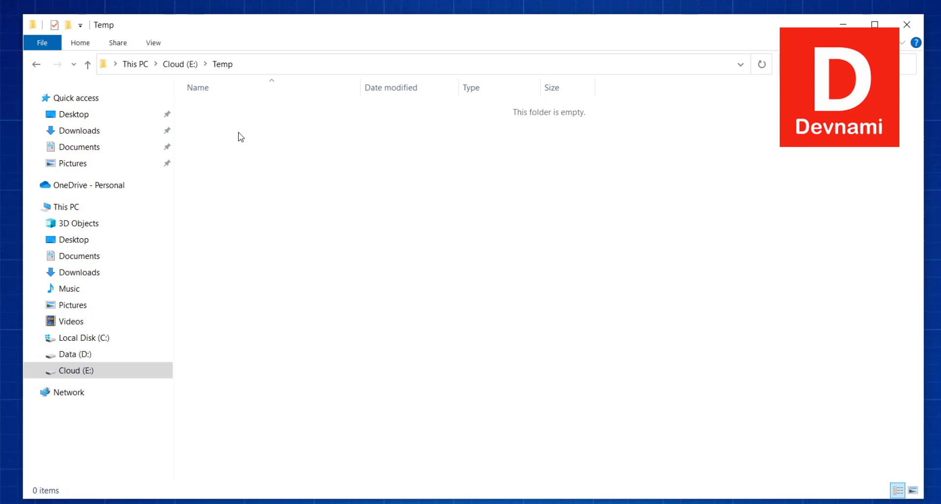
Step: Launch a terminal in the empty Temp folder via 'Open in Terminal' from the context menu
{"action": "right_click", "coordinate": [241, 137]}
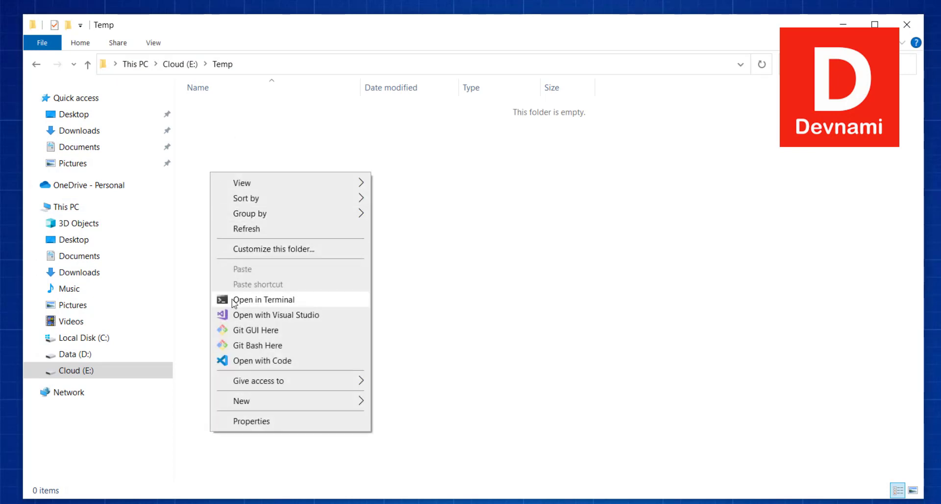
{"action": "left_click", "coordinate": [263, 300]}
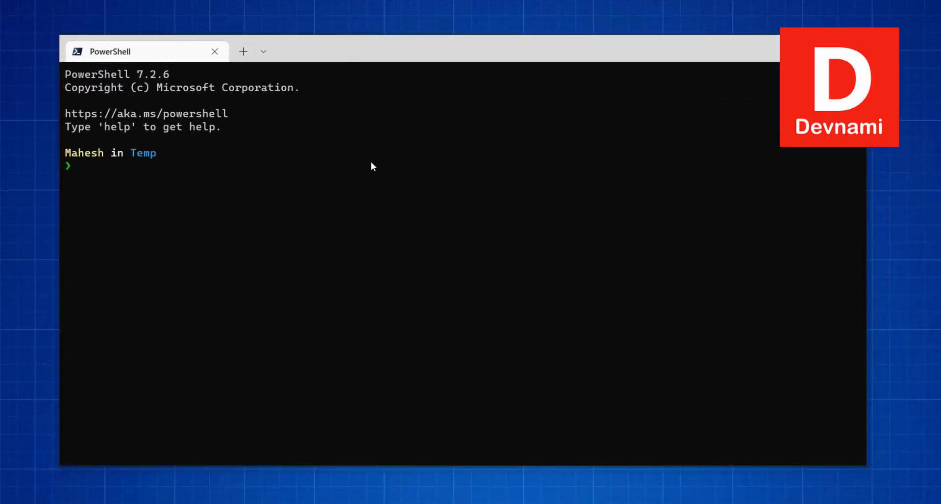
Step: Run 'ionic start' to bring up the online Create app wizard
{"action": "type", "text": "ionic"}
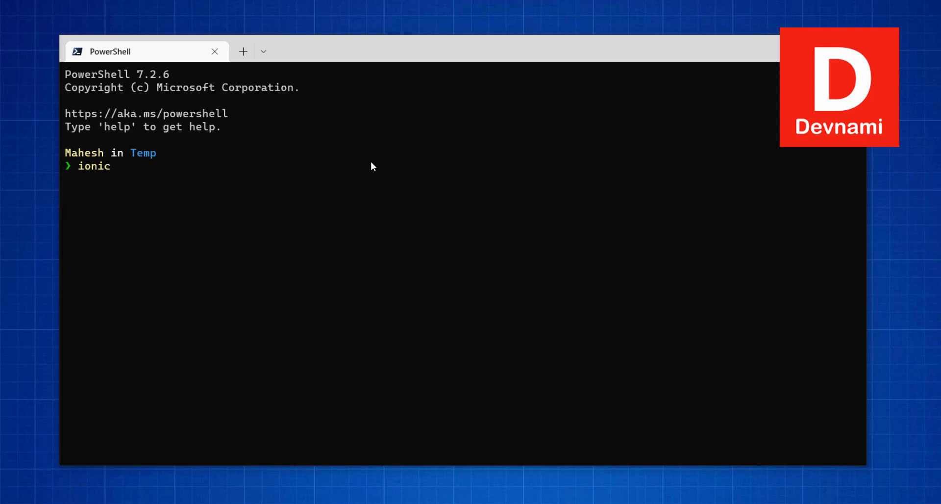
{"action": "type", "text": "start"}
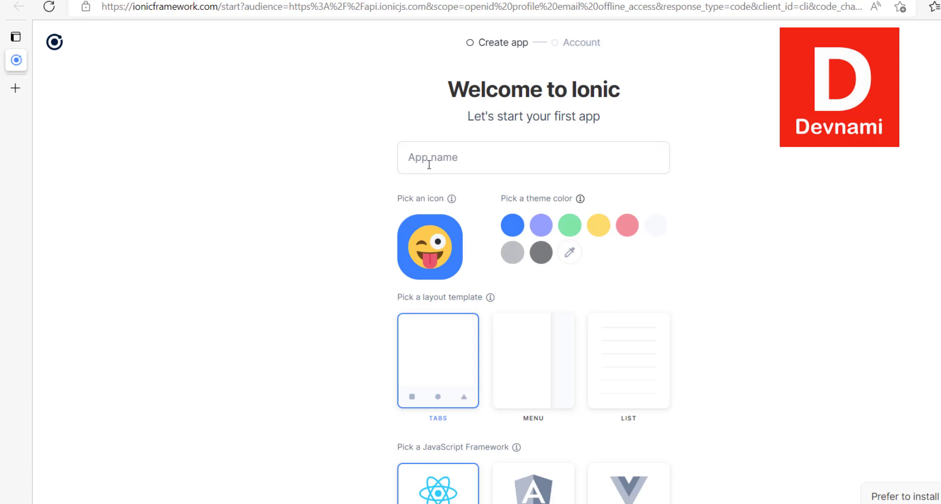
Step: Fill the wizard with app name myApp, pumpkin icon, dark theme, Menu layout and React
{"action": "left_click", "coordinate": [533, 157]}
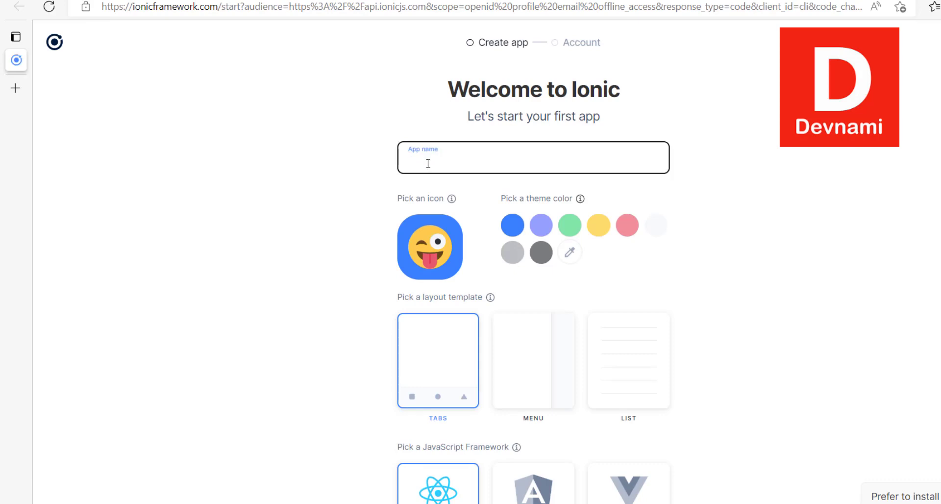
{"action": "type", "text": "myApp"}
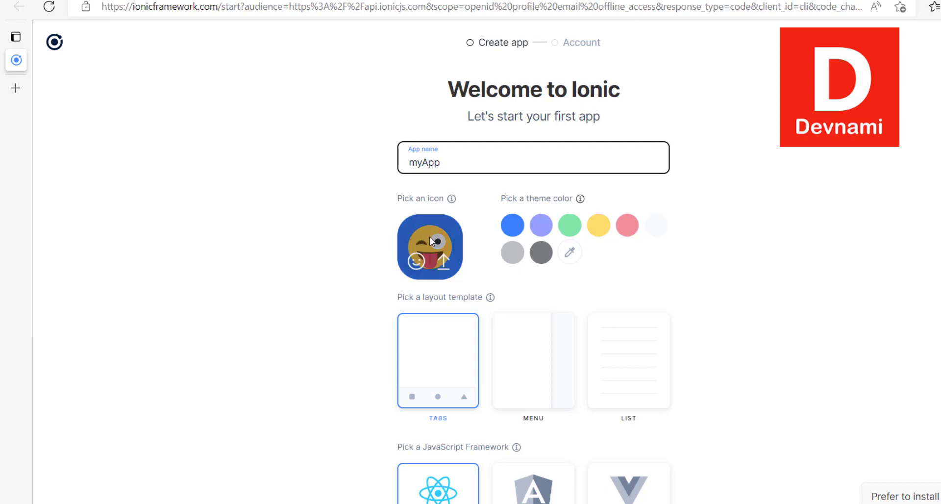
{"action": "left_click", "coordinate": [430, 246]}
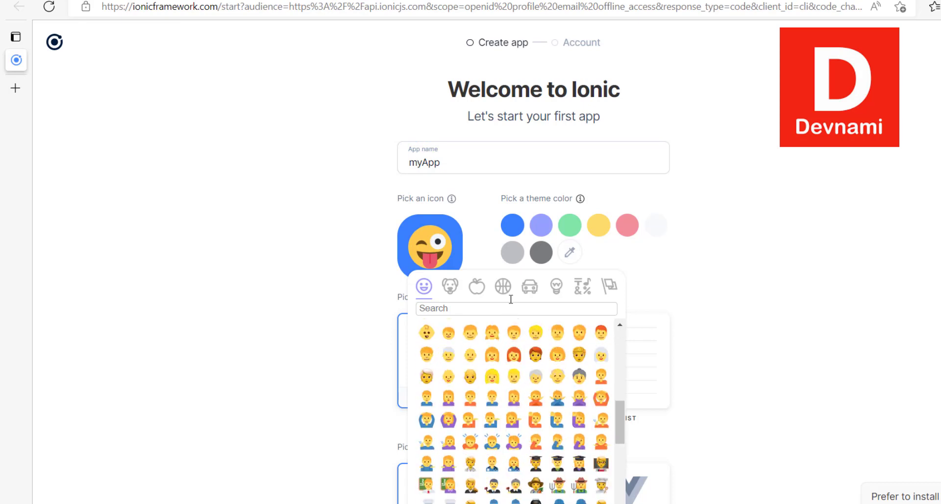
{"action": "left_click", "coordinate": [503, 287]}
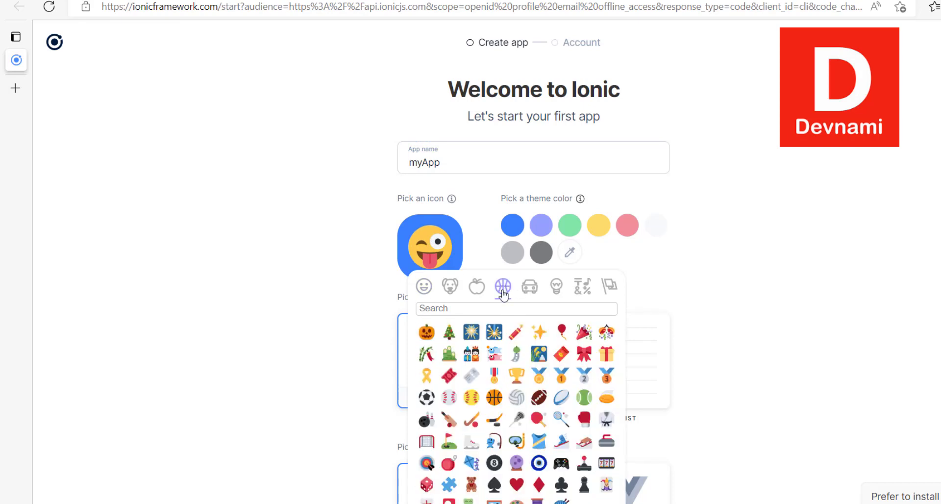
{"action": "left_click", "coordinate": [425, 332]}
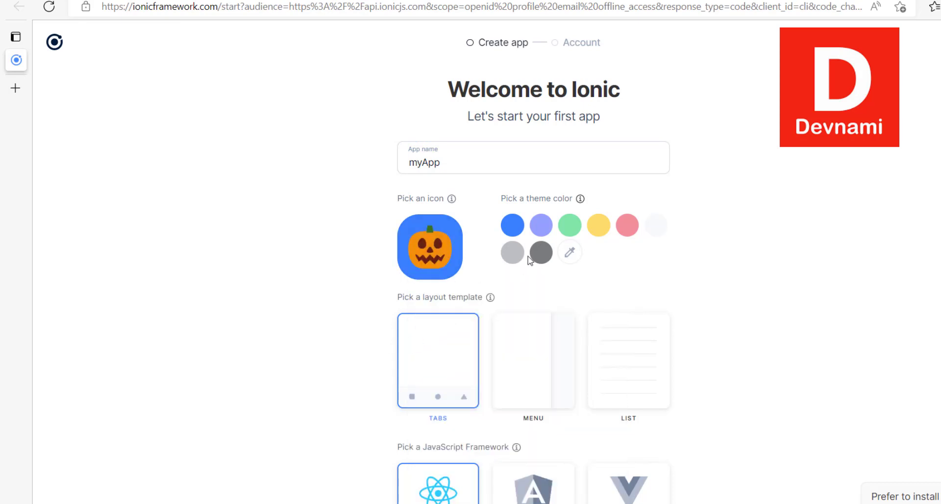
{"action": "left_click", "coordinate": [539, 252]}
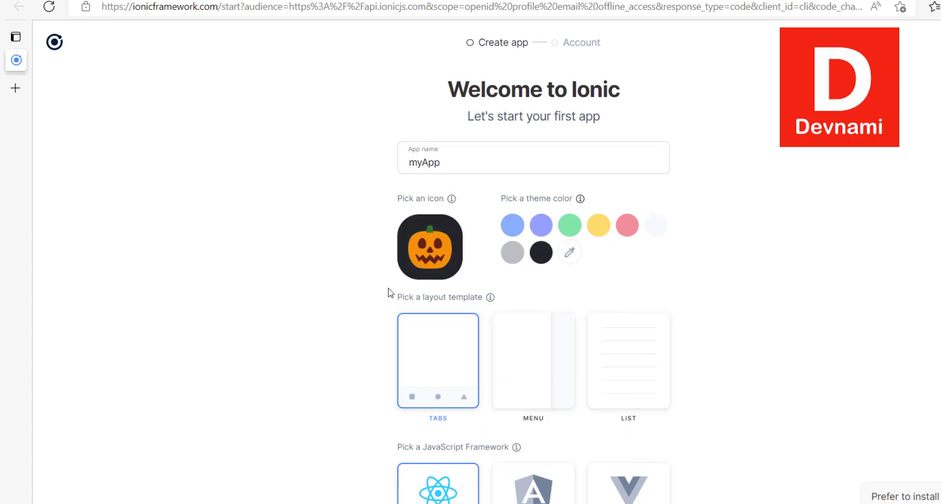
{"action": "scroll", "scroll_direction": "down", "scroll_amount": 3}
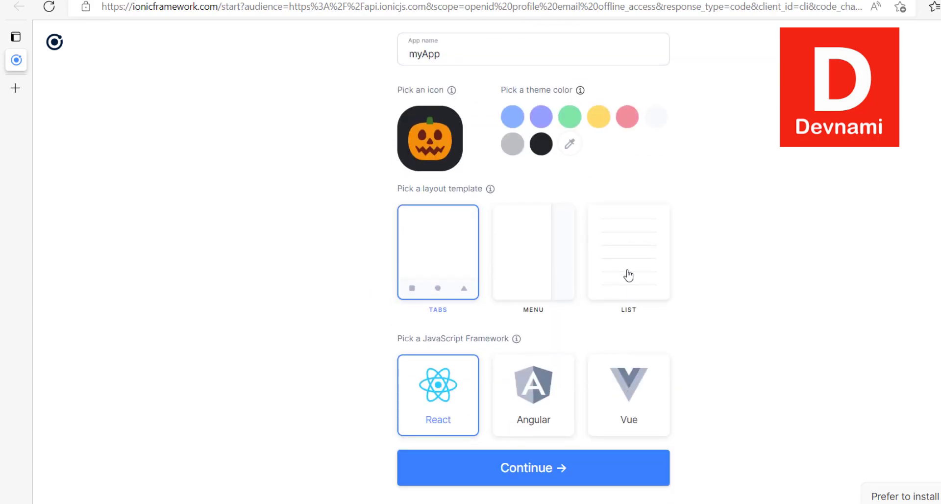
{"action": "mouse_move", "coordinate": [526, 274]}
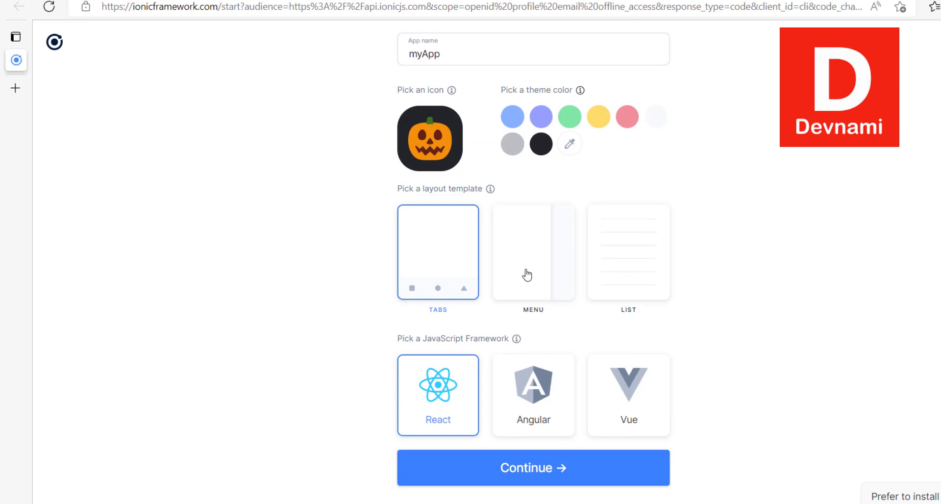
{"action": "left_click", "coordinate": [532, 252]}
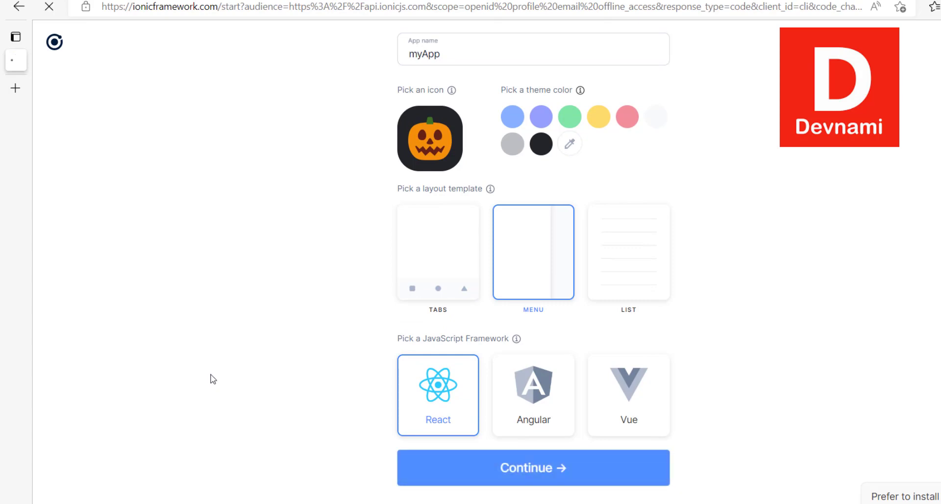
{"action": "left_click", "coordinate": [533, 467]}
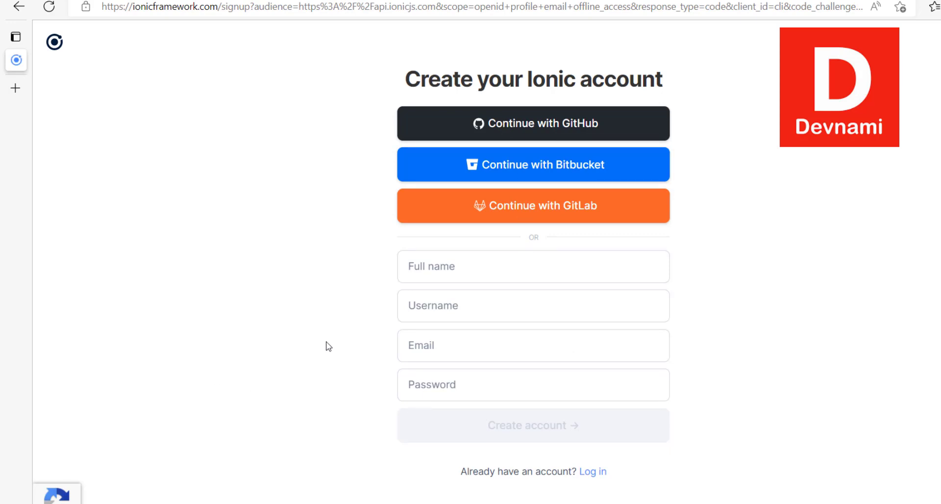
{"action": "mouse_move", "coordinate": [326, 343]}
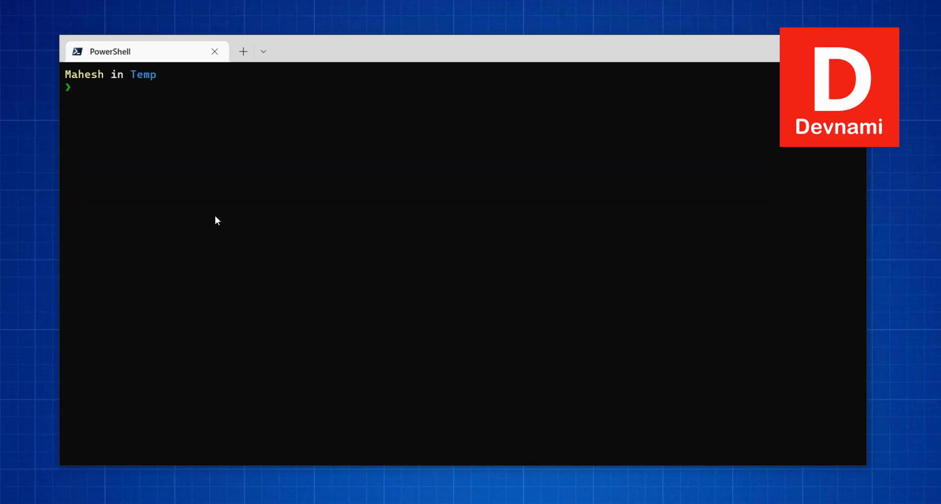
Step: Create myApp via 'ionic start', declining the wizard and choosing React with the sidemenu template
{"action": "type", "text": "ionic"}
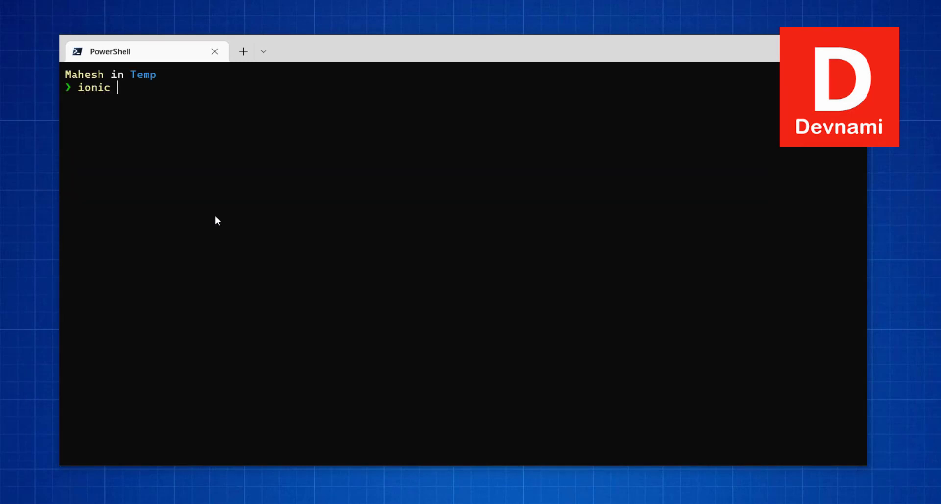
{"action": "type", "text": "start"}
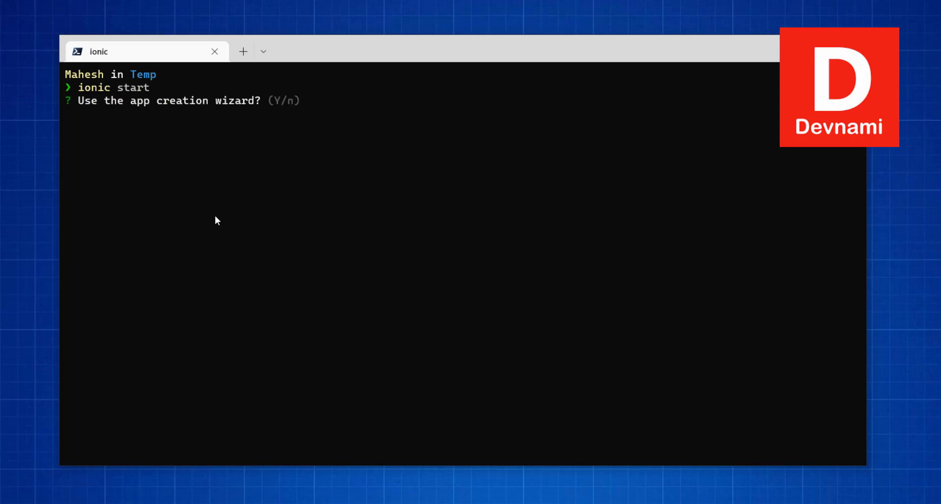
{"action": "type", "text": "n"}
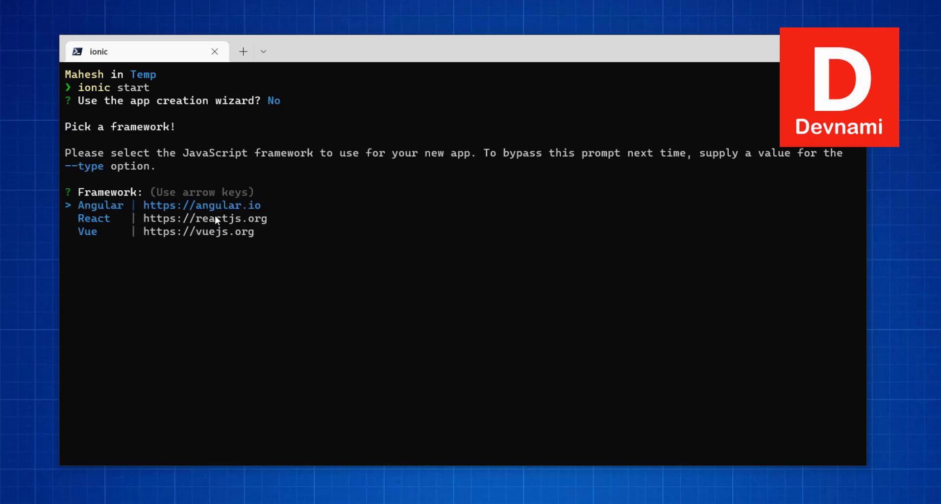
{"action": "key", "text": "down"}
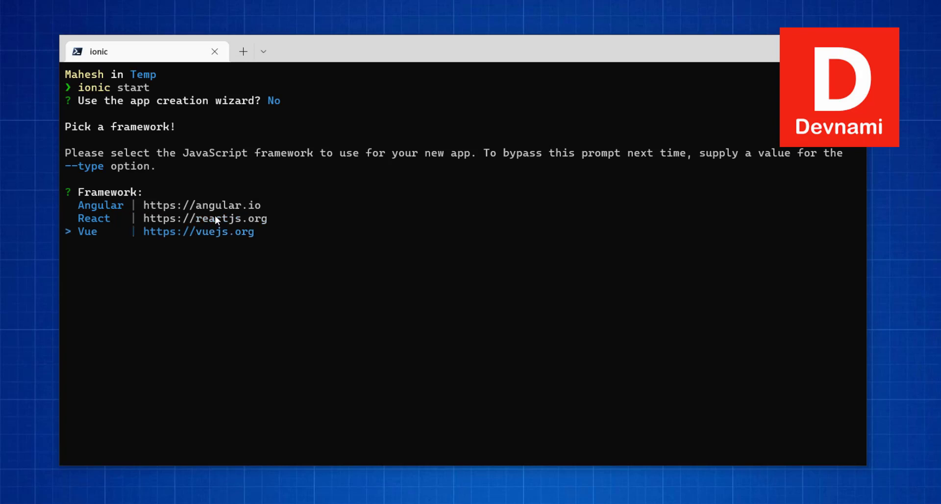
{"action": "key", "text": "Up"}
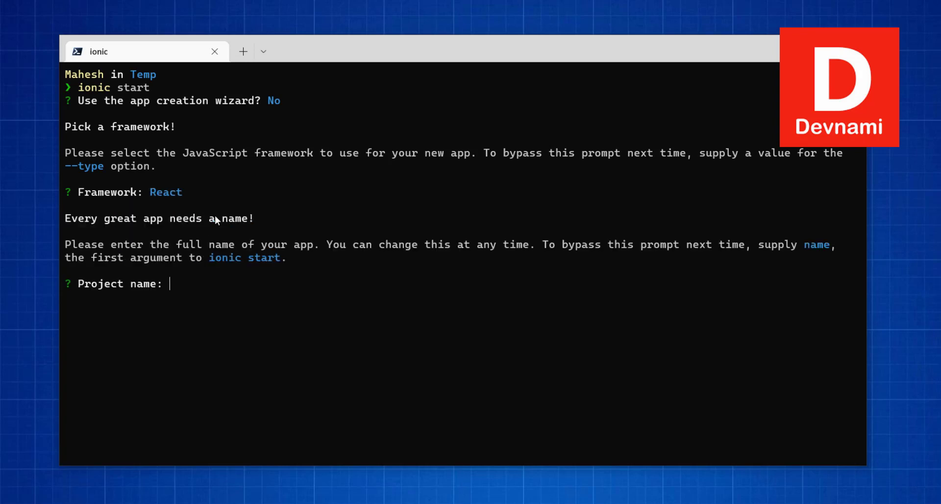
{"action": "type", "text": "myA"}
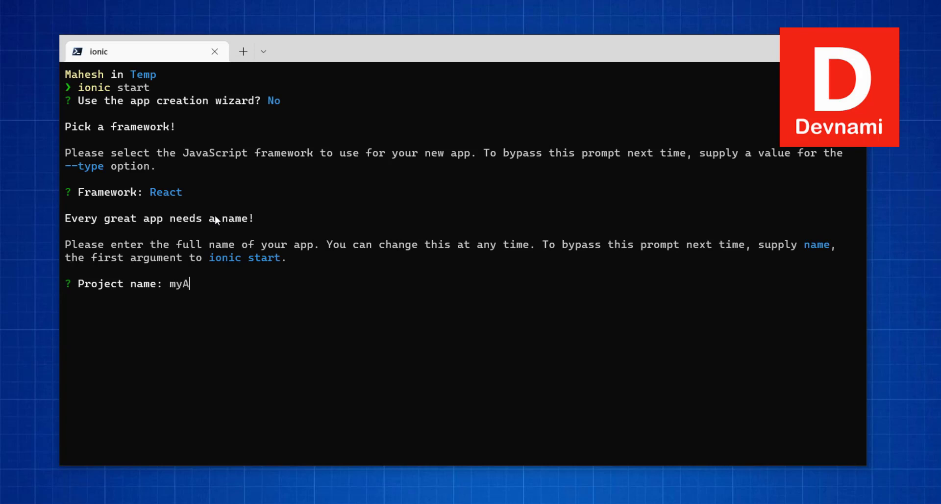
{"action": "type", "text": "pp"}
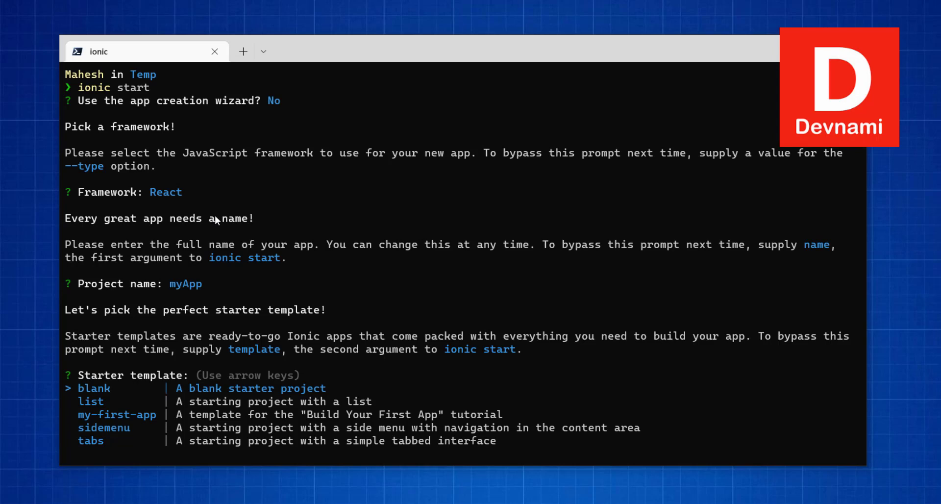
{"action": "key", "text": "down"}
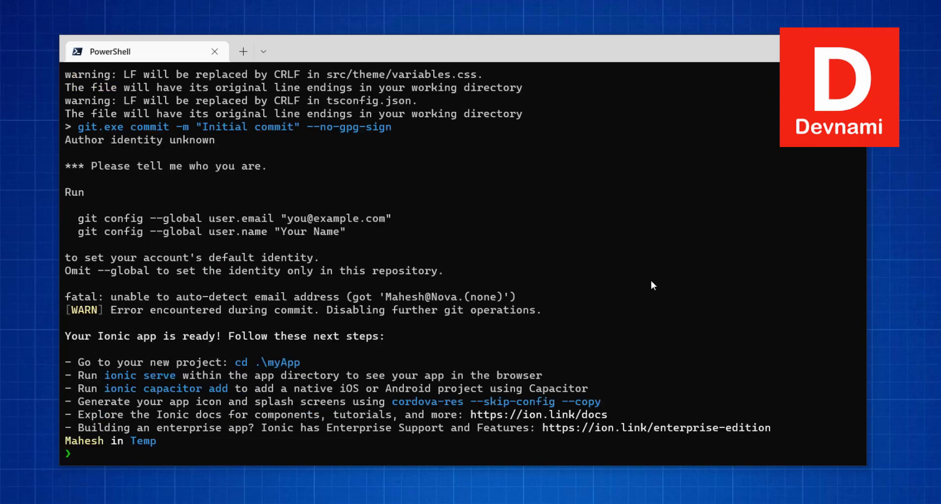
{"action": "mouse_move", "coordinate": [200, 360]}
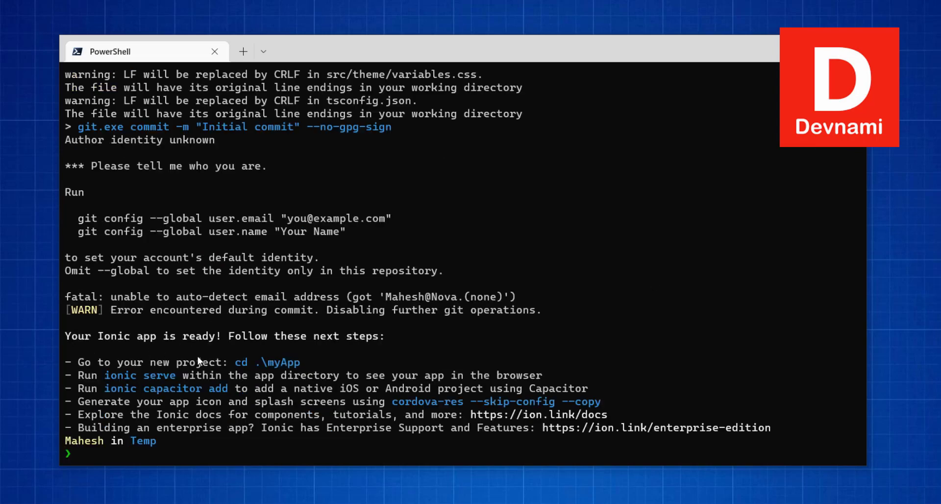
{"action": "mouse_move", "coordinate": [421, 342]}
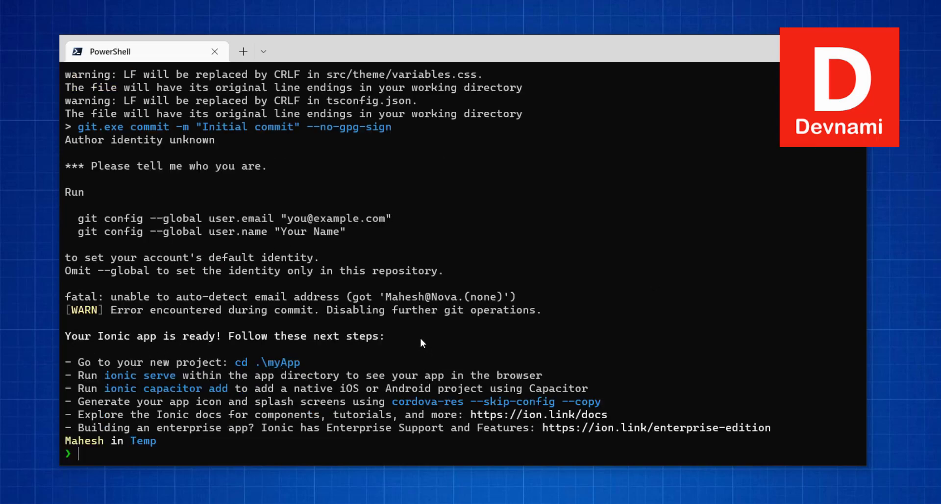
Step: Move into the myApp folder and start ionic serve on localhost:8100
{"action": "type", "text": "cd m"}
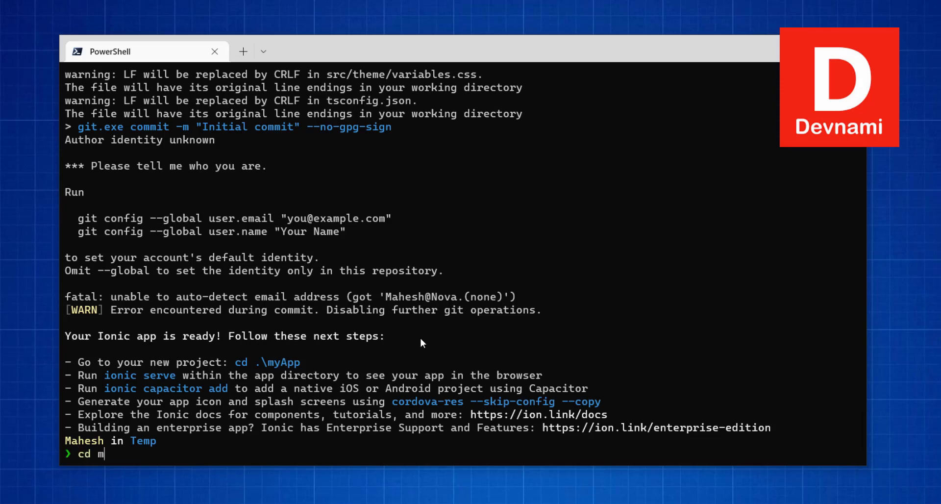
{"action": "key", "text": "Enter"}
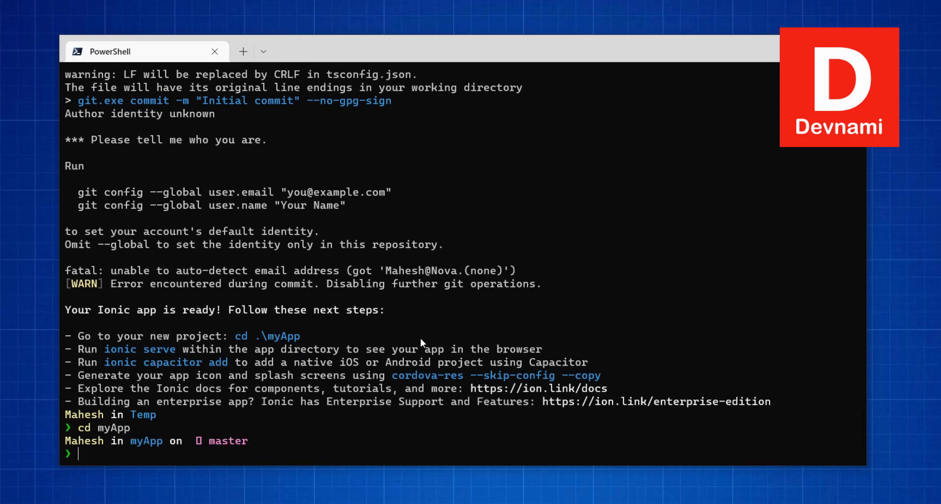
{"action": "type", "text": "ionic serve"}
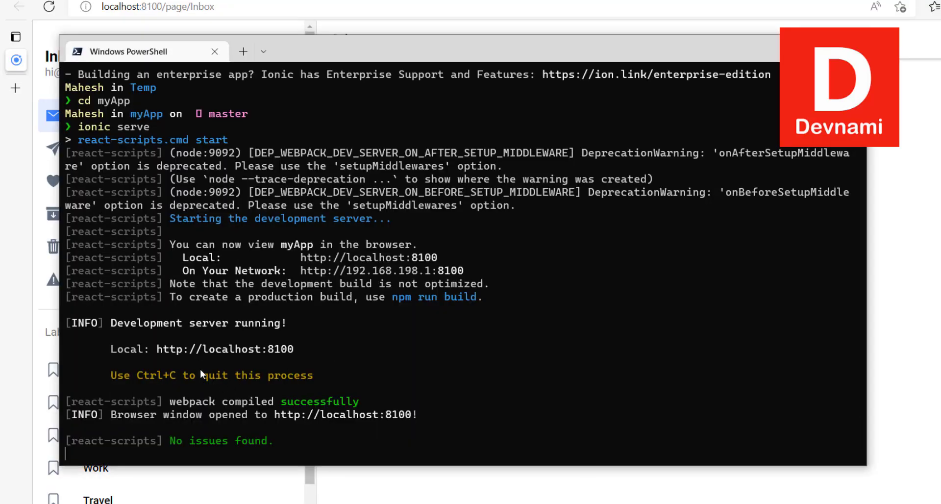
{"action": "mouse_move", "coordinate": [224, 349]}
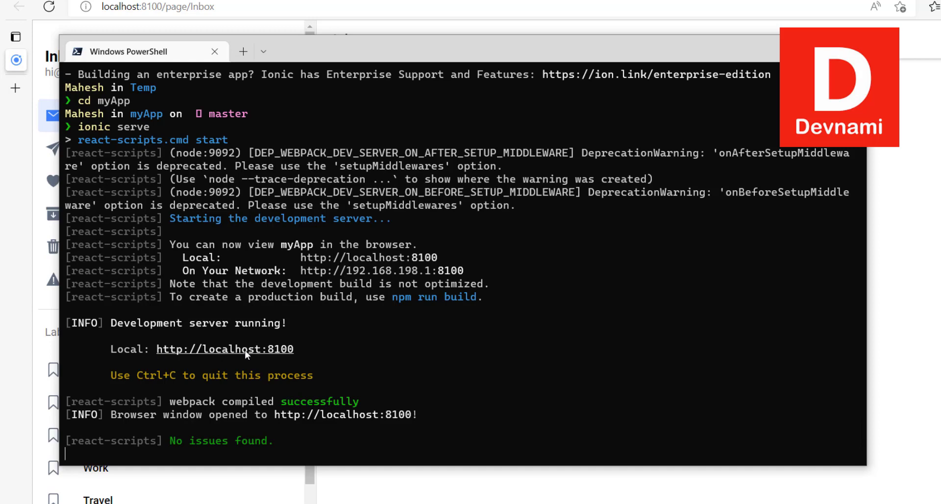
{"action": "mouse_move", "coordinate": [284, 353]}
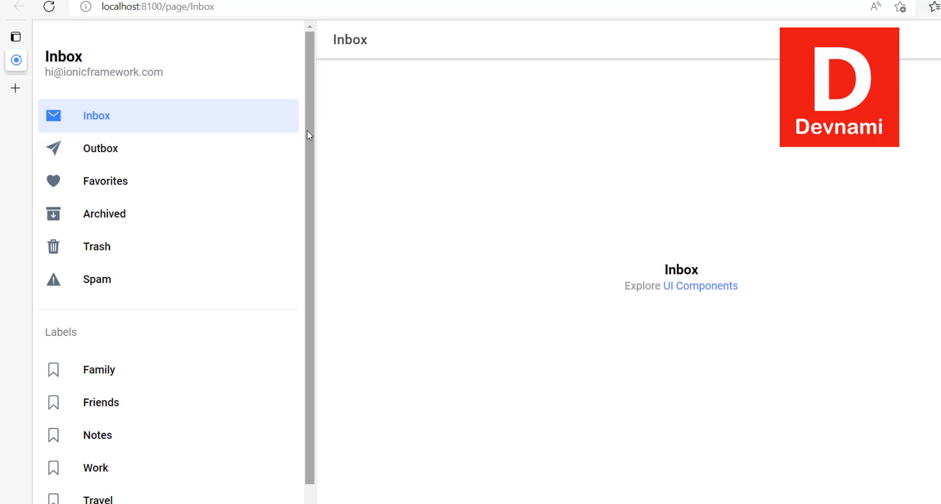
{"action": "mouse_move", "coordinate": [91, 266]}
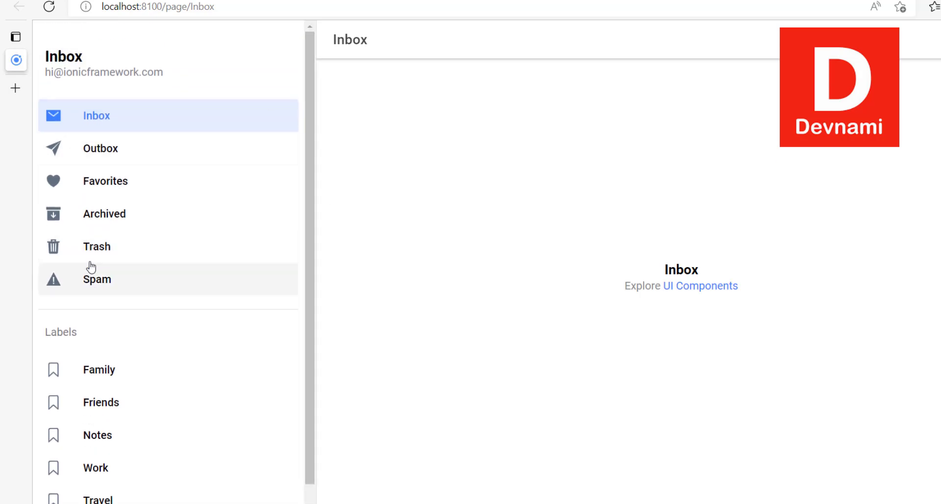
Step: Visit the Favorites and Spam pages from the served app's side menu
{"action": "left_click", "coordinate": [105, 180]}
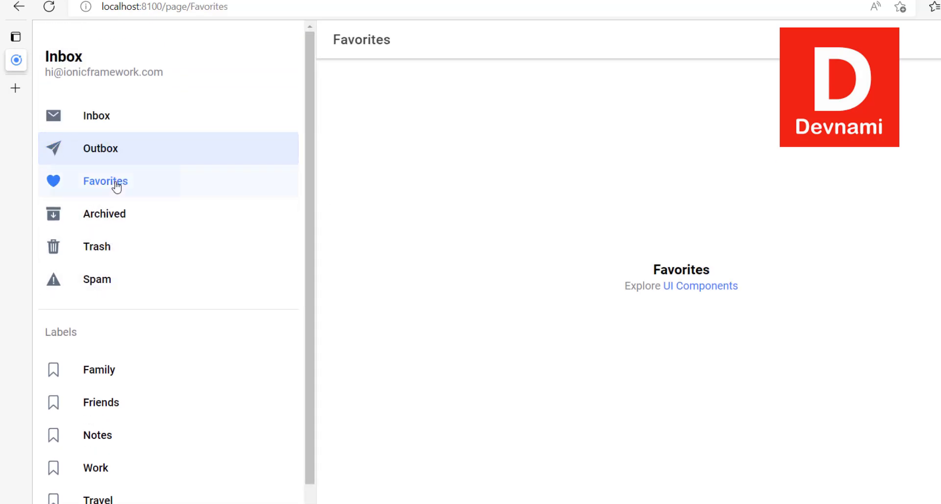
{"action": "left_click", "coordinate": [97, 278]}
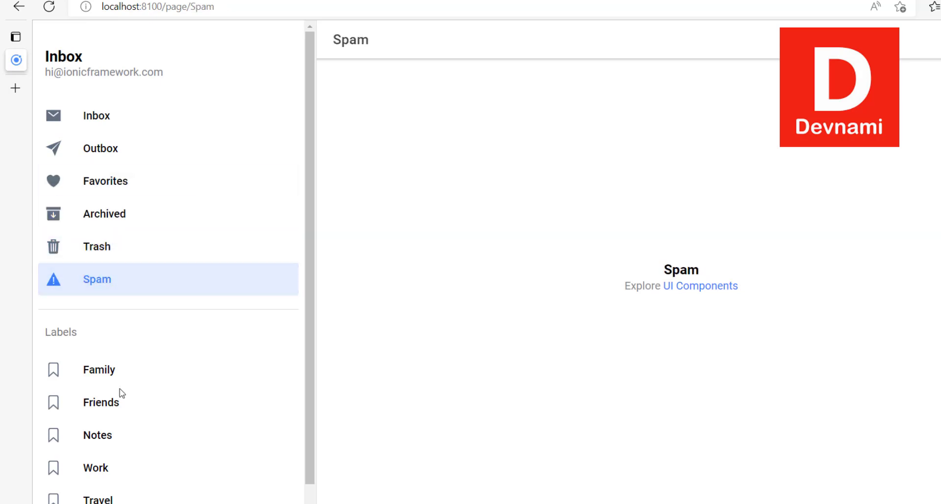
{"action": "scroll", "scroll_direction": "down", "scroll_amount": 3}
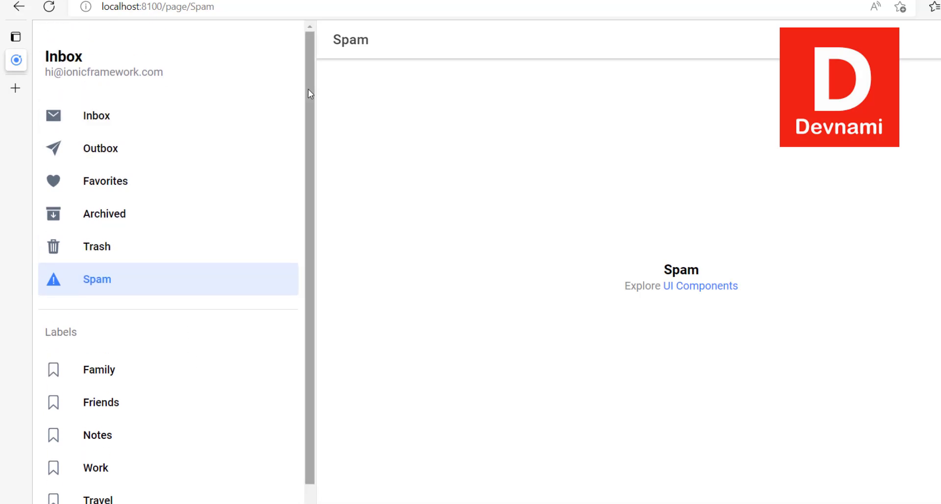
{"action": "scroll", "scroll_direction": "down", "scroll_amount": 3}
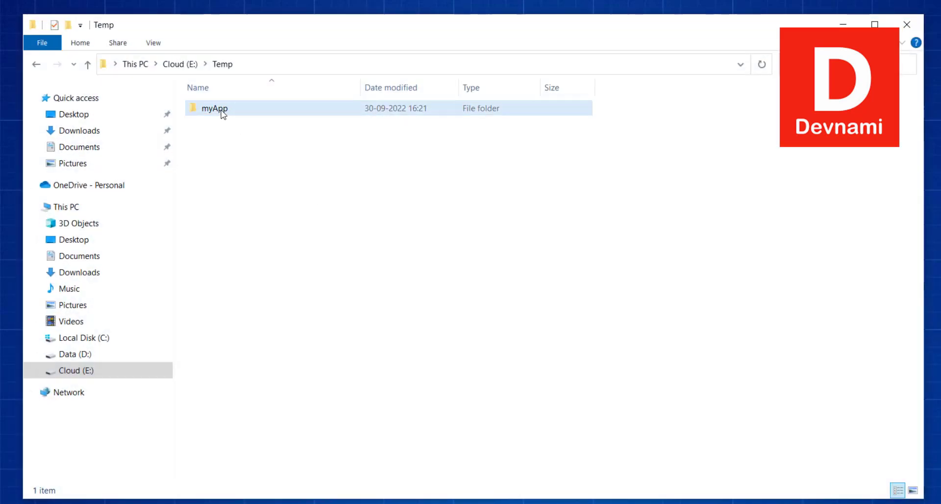
Step: Bring up the myApp folder's context menu to open it with Code
{"action": "right_click", "coordinate": [214, 108]}
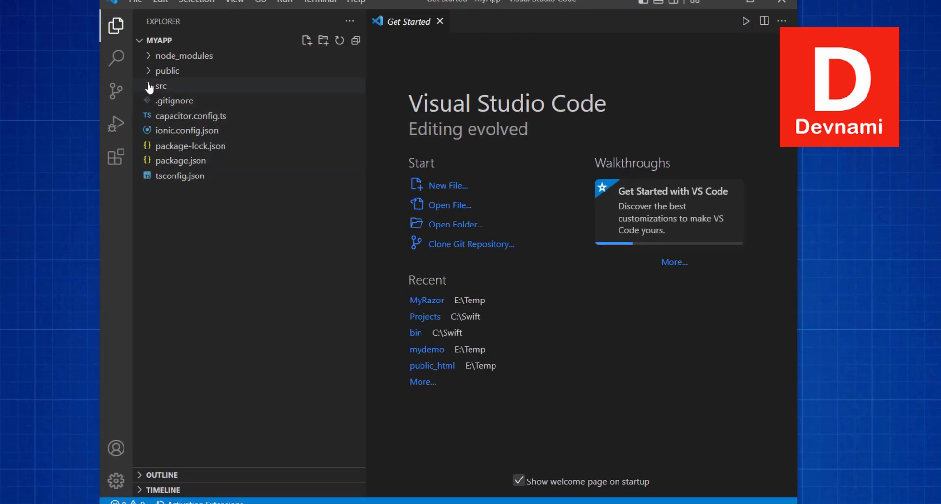
Step: Expand and collapse the src folder, then expand public in the VS Code Explorer
{"action": "left_click", "coordinate": [160, 85]}
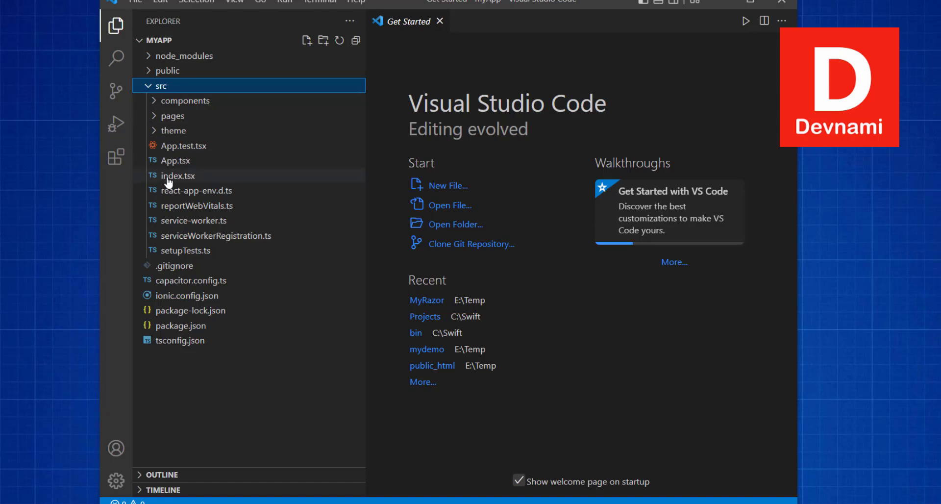
{"action": "mouse_move", "coordinate": [177, 175]}
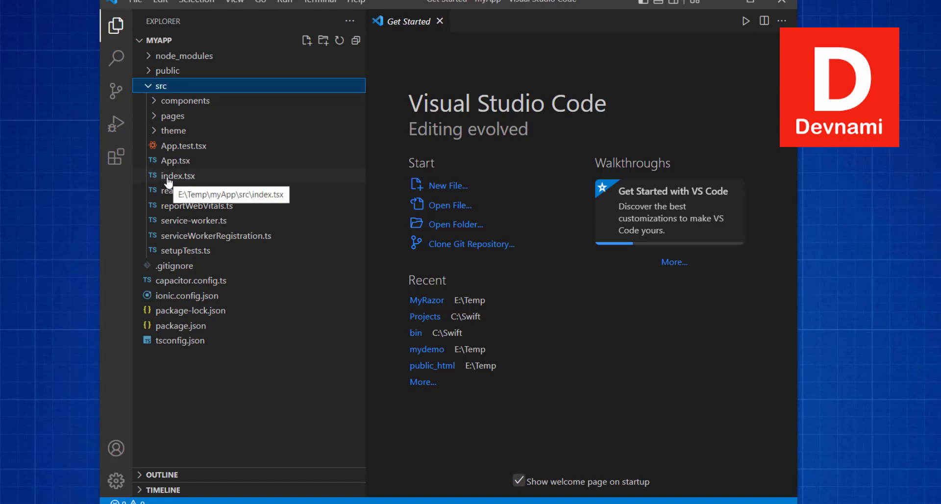
{"action": "left_click", "coordinate": [167, 70]}
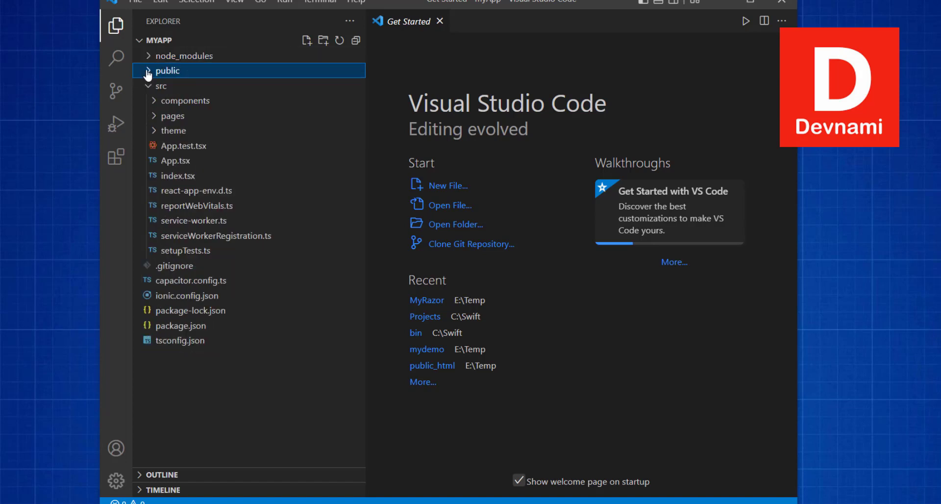
{"action": "left_click", "coordinate": [161, 85]}
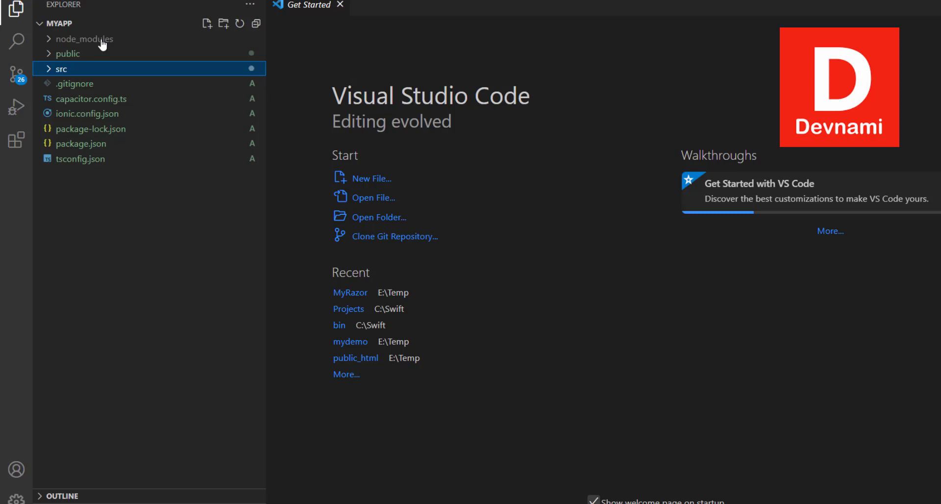
{"action": "mouse_move", "coordinate": [182, 496]}
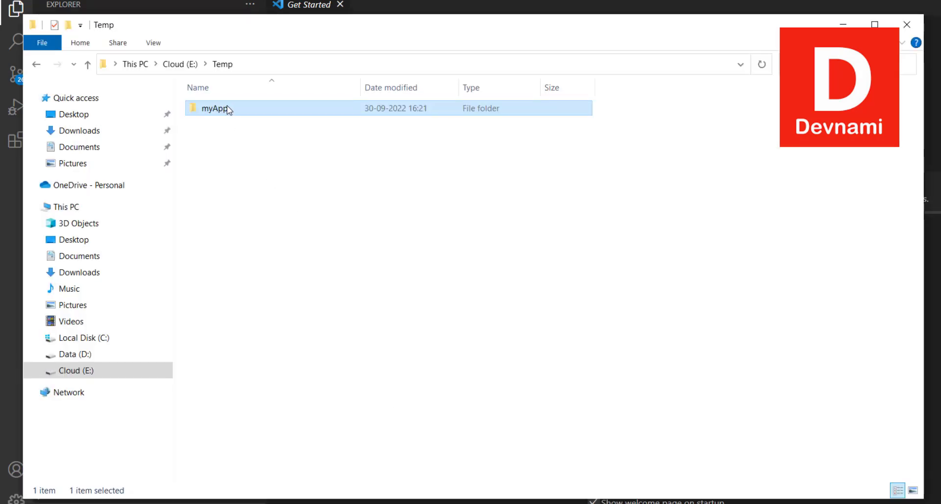
Step: Open the myApp folder and look inside its src and public folders
{"action": "double_click", "coordinate": [214, 108]}
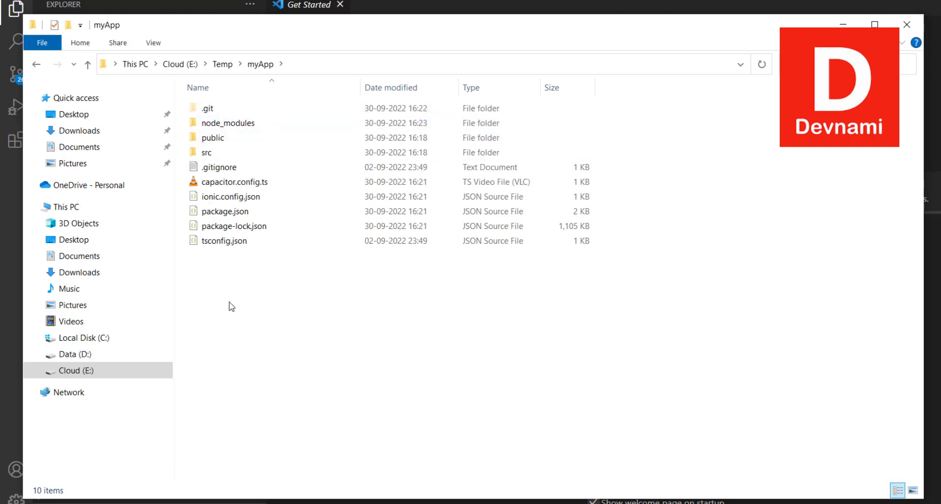
{"action": "mouse_move", "coordinate": [228, 300]}
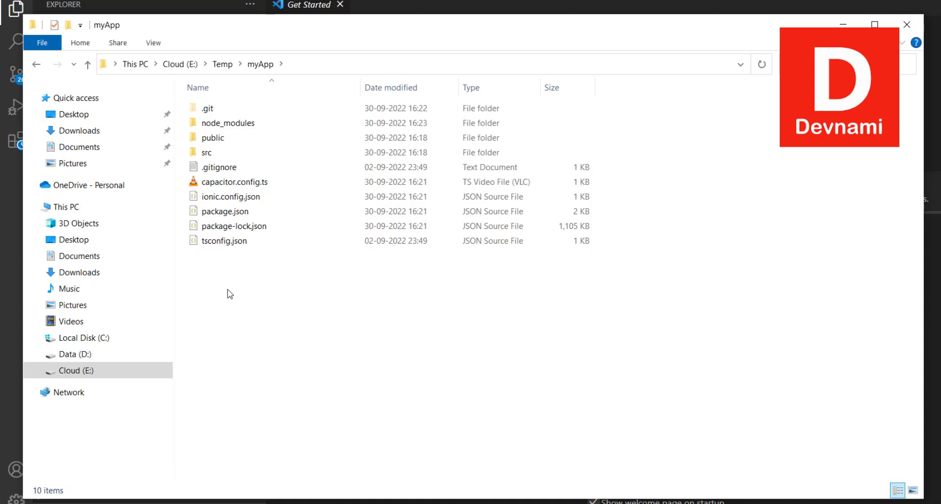
{"action": "mouse_move", "coordinate": [213, 123]}
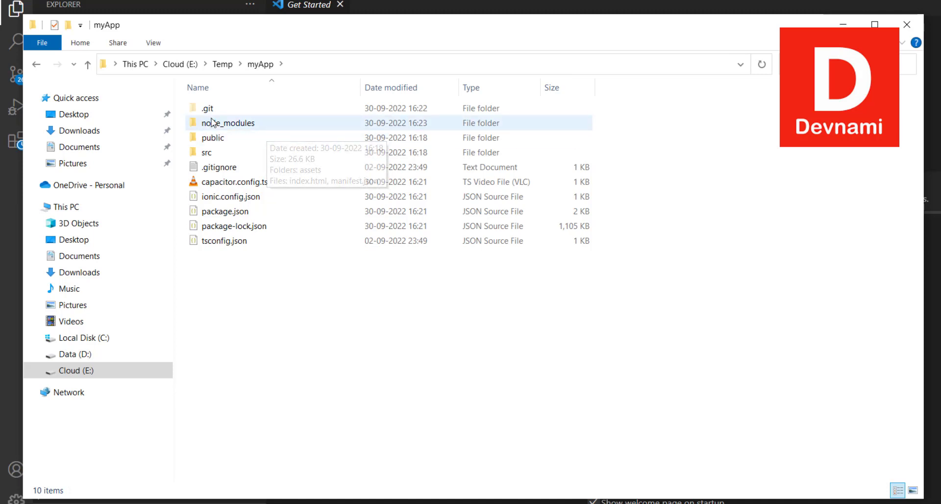
{"action": "double_click", "coordinate": [206, 152]}
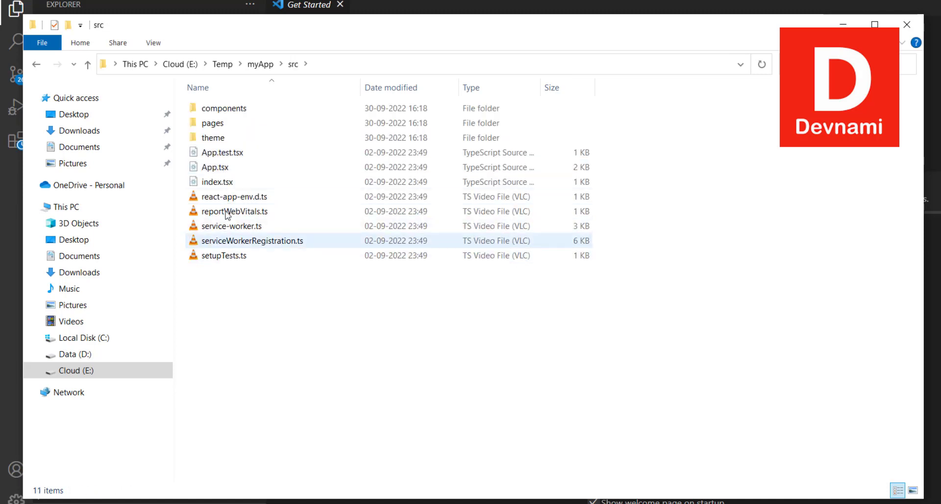
{"action": "left_click", "coordinate": [224, 255]}
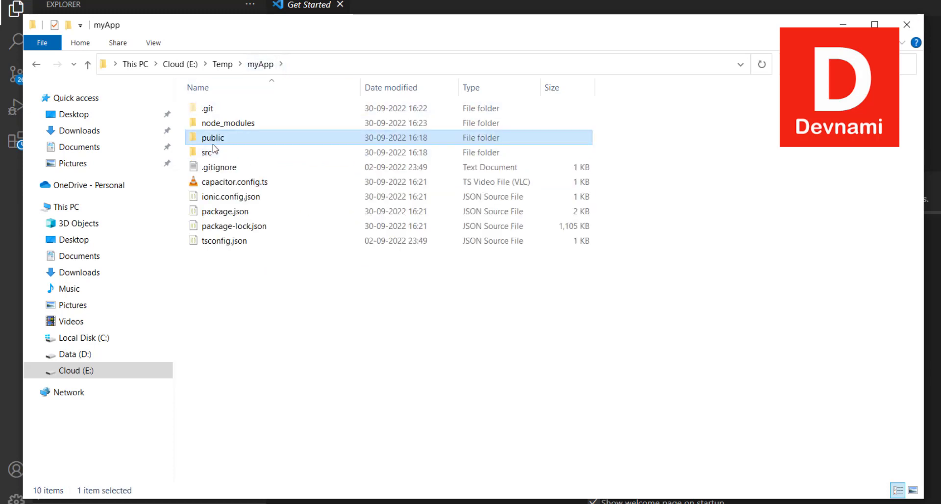
{"action": "double_click", "coordinate": [212, 137]}
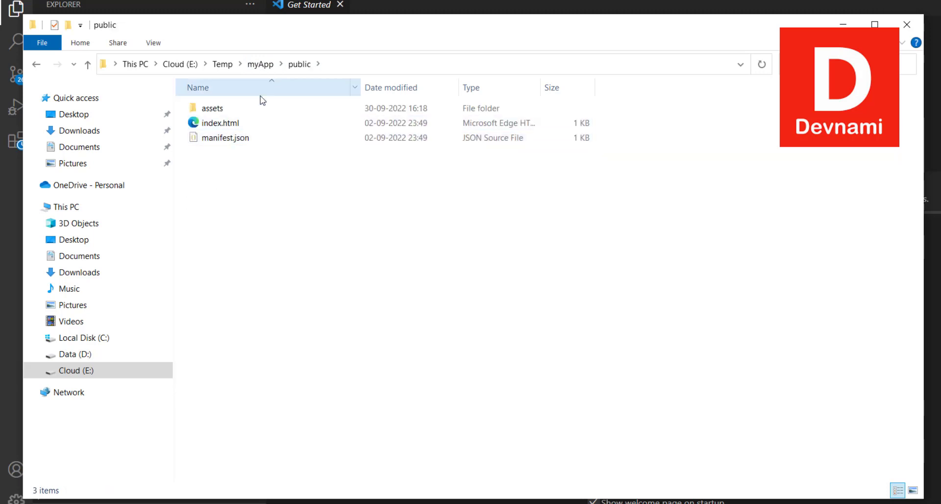
{"action": "left_click", "coordinate": [225, 137]}
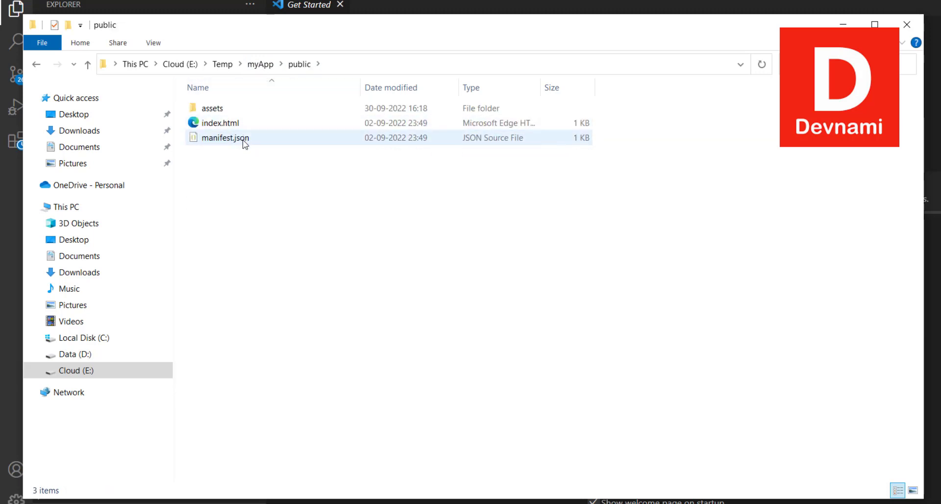
{"action": "left_click", "coordinate": [260, 65]}
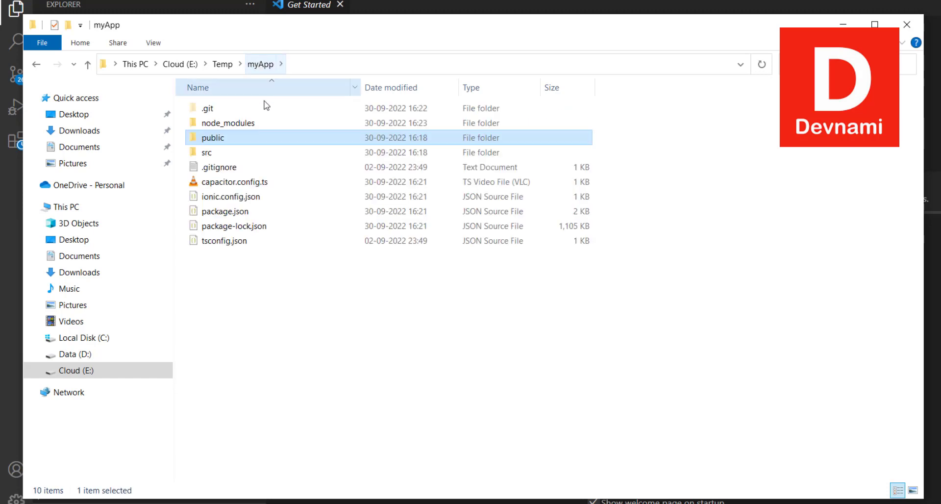
Step: Scroll through node_modules, then go back to the myApp folder
{"action": "double_click", "coordinate": [228, 123]}
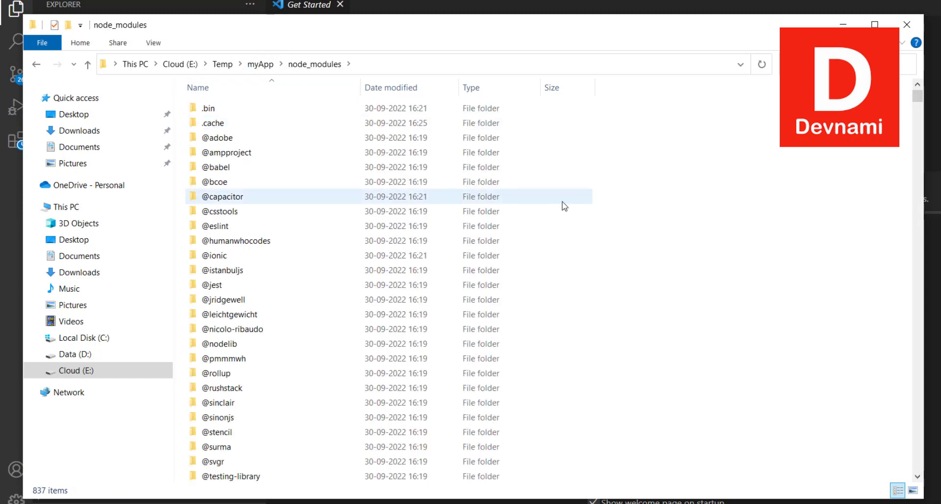
{"action": "scroll", "scroll_direction": "down", "scroll_amount": 3}
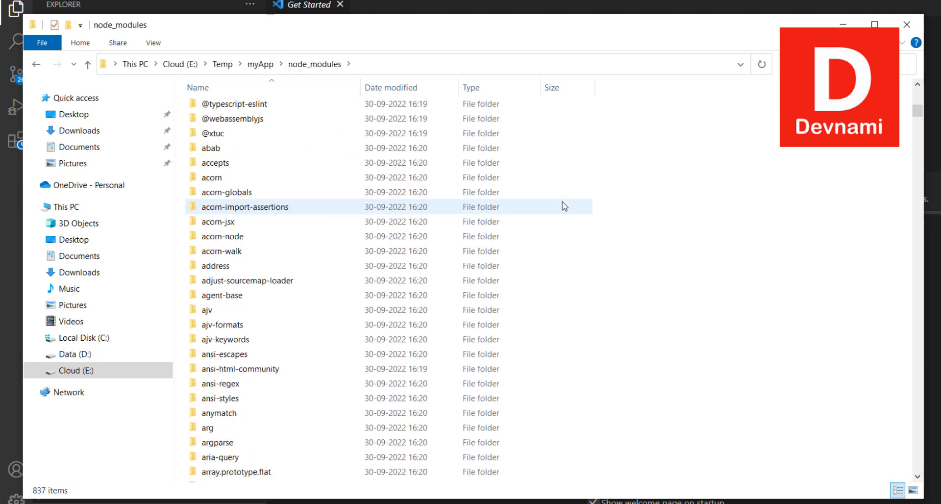
{"action": "left_click", "coordinate": [259, 64]}
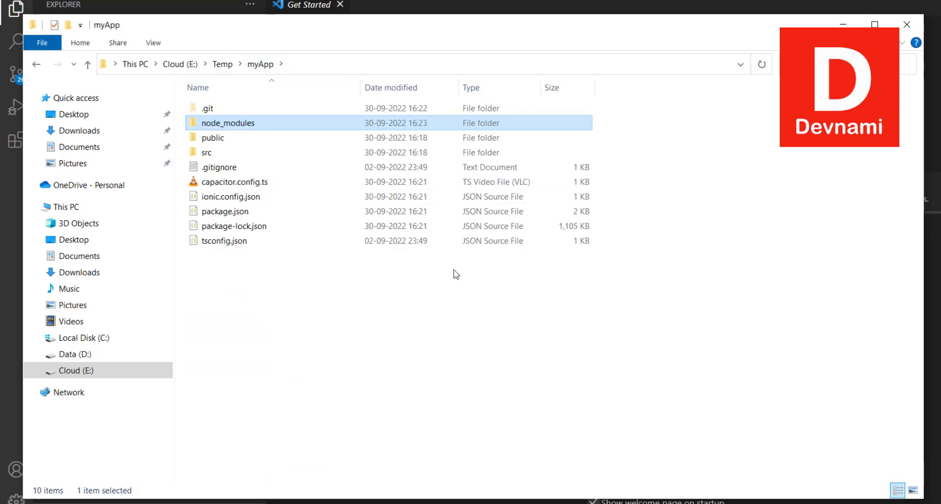
{"action": "mouse_move", "coordinate": [452, 268]}
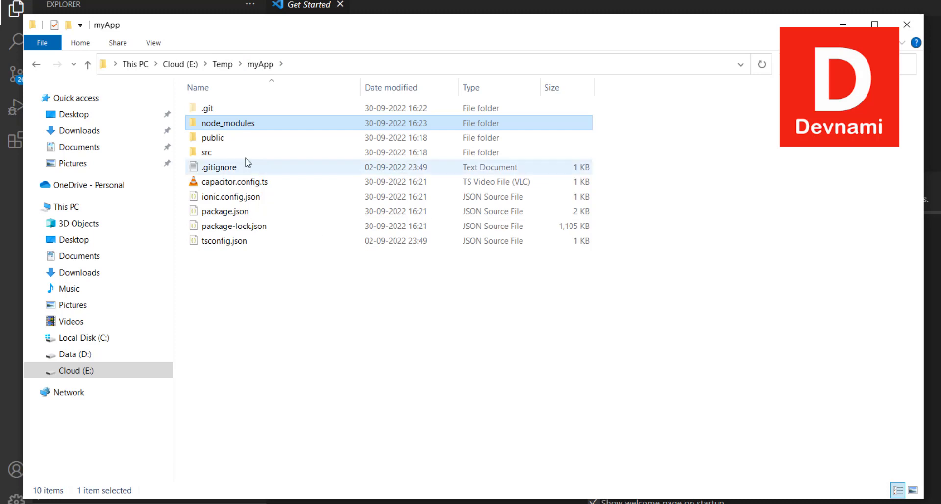
{"action": "double_click", "coordinate": [212, 137]}
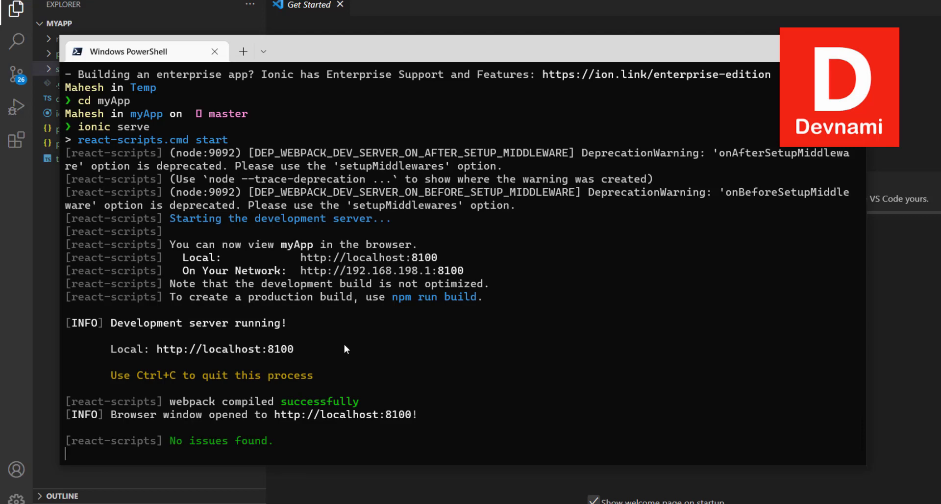
{"action": "mouse_move", "coordinate": [774, 69]}
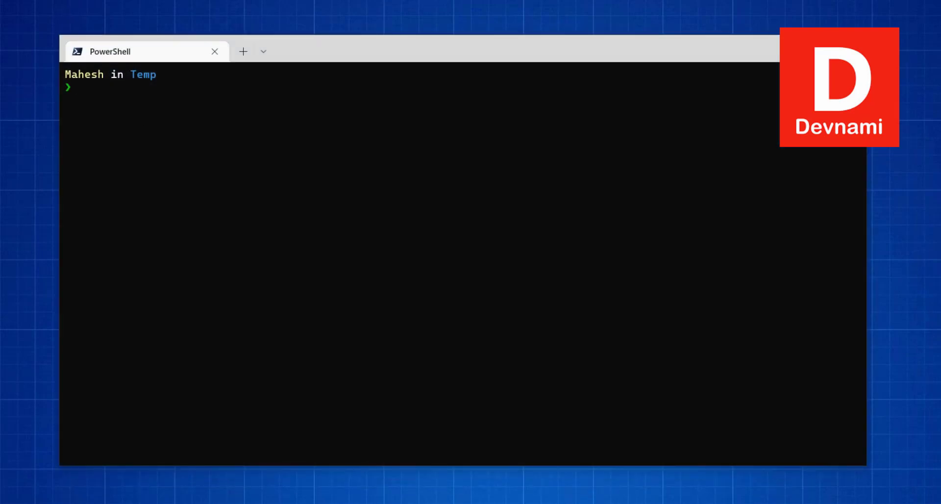
Step: Run ionic start, declining the wizard and account, choosing React and naming it myDemo
{"action": "type", "text": "ionic s"}
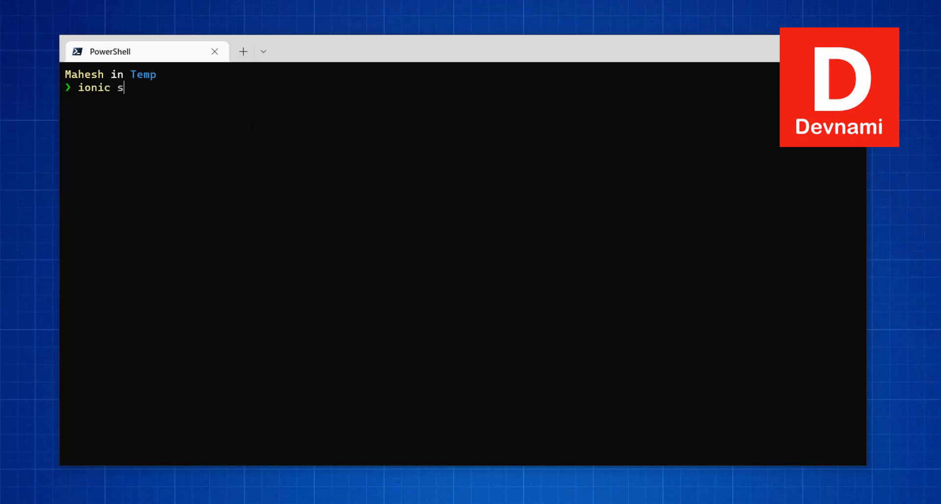
{"action": "type", "text": "tart"}
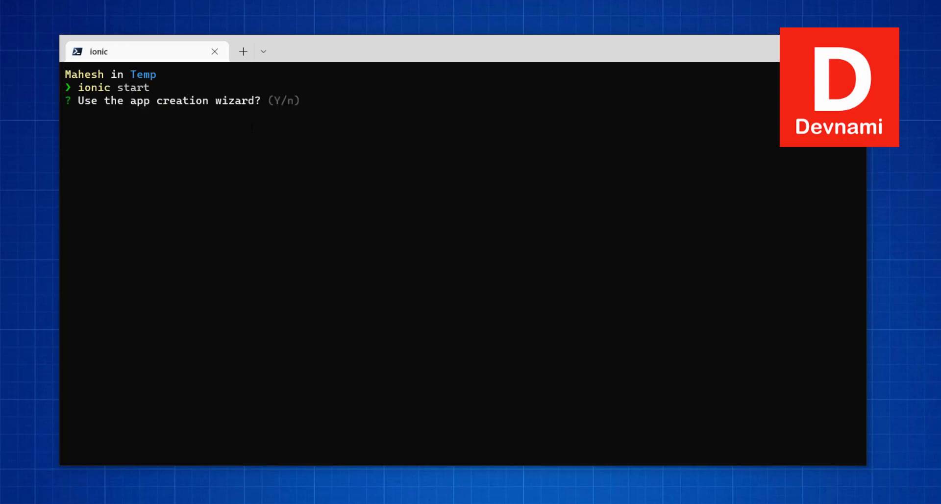
{"action": "type", "text": "No"}
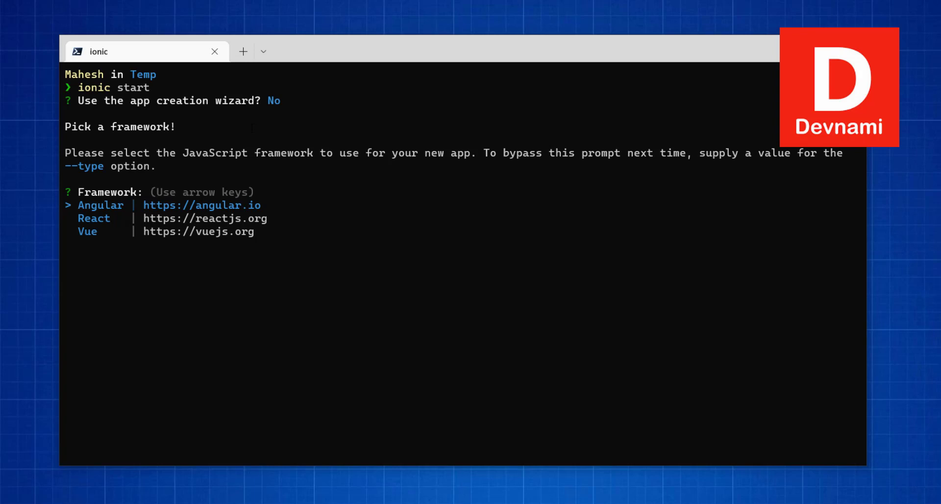
{"action": "key", "text": "Down"}
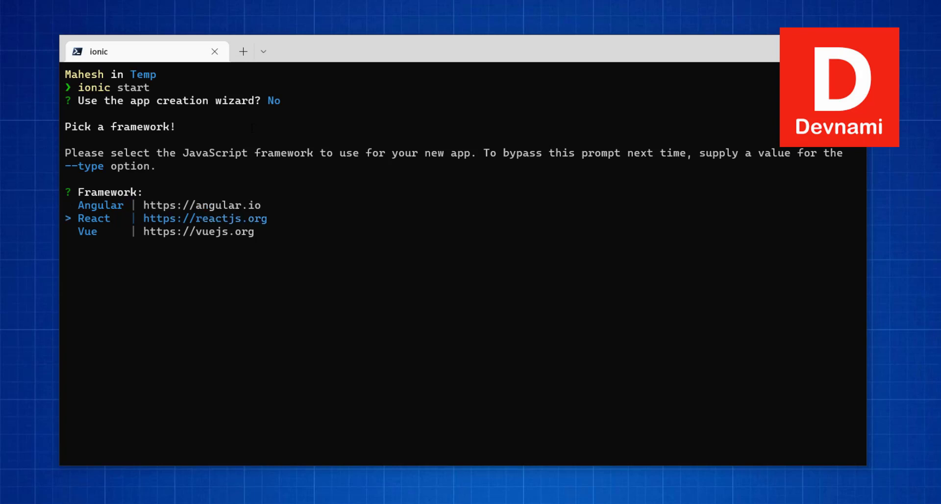
{"action": "key", "text": "enter"}
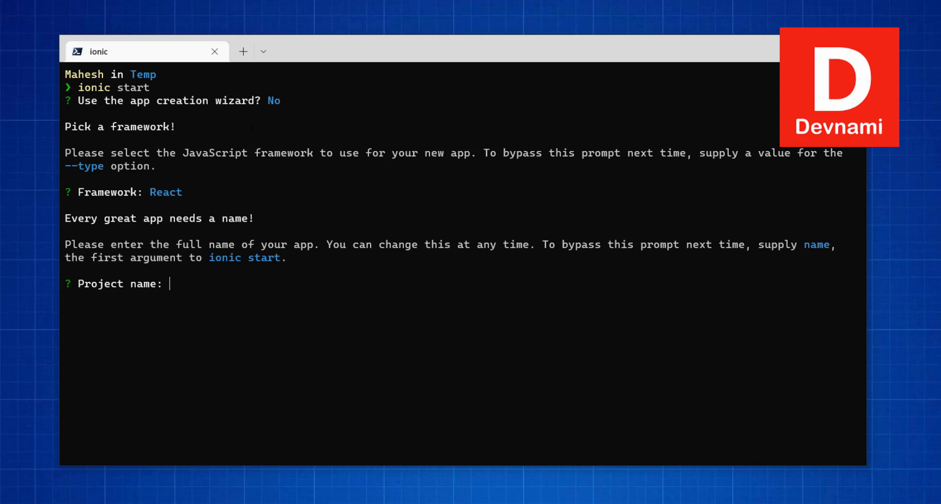
{"action": "type", "text": "myDem"}
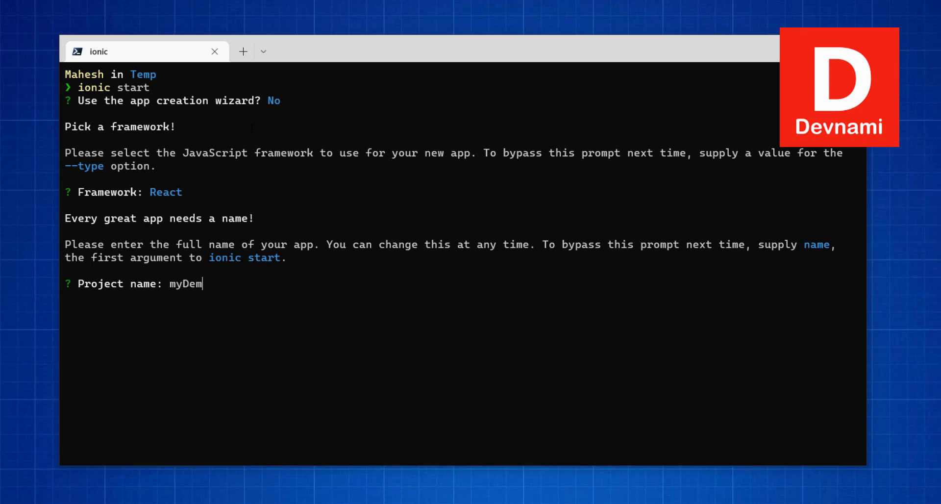
{"action": "type", "text": "o"}
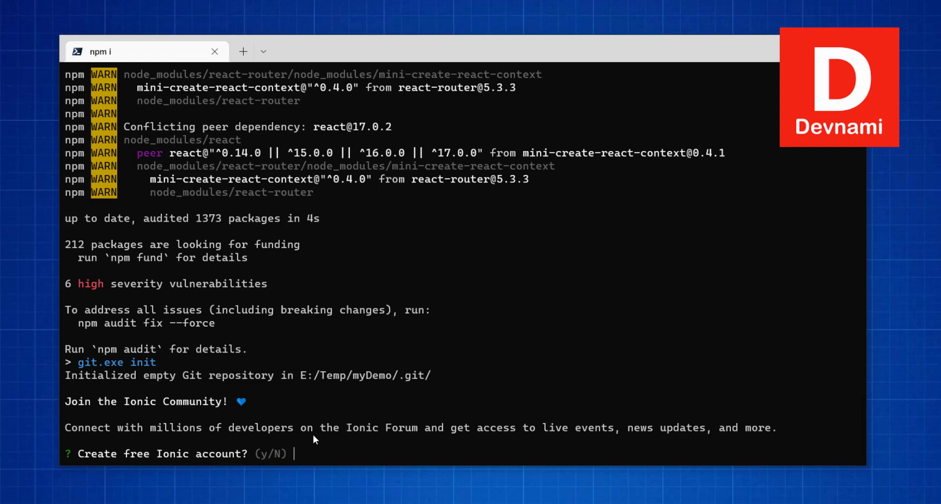
{"action": "type", "text": "n"}
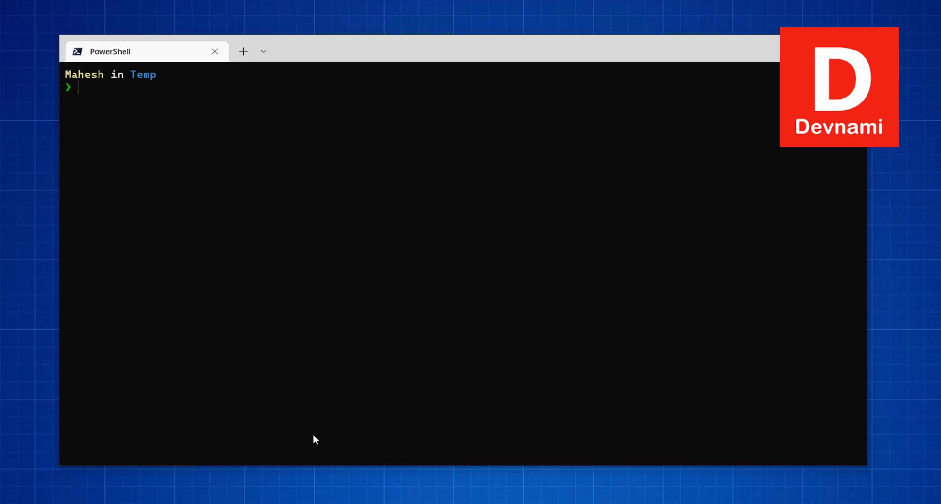
Step: Change into the myDemo folder and run ionic serve
{"action": "type", "text": "c"}
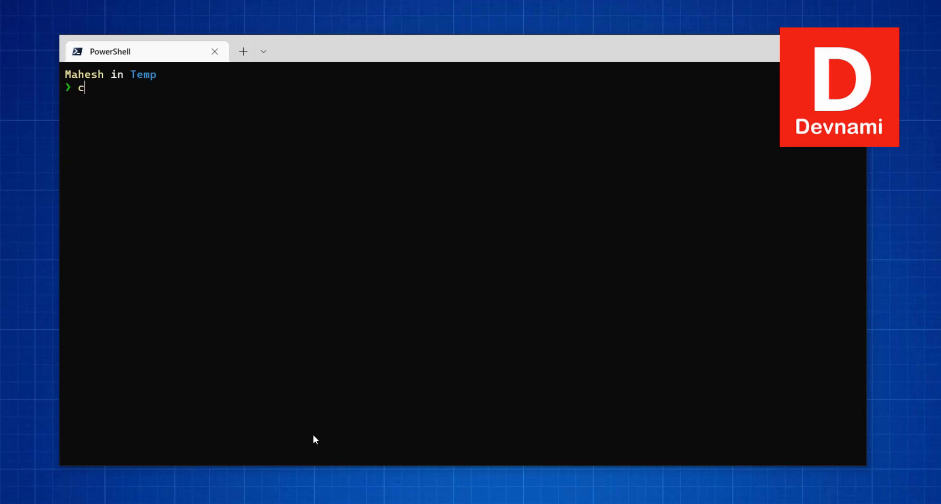
{"action": "type", "text": "d myDm"}
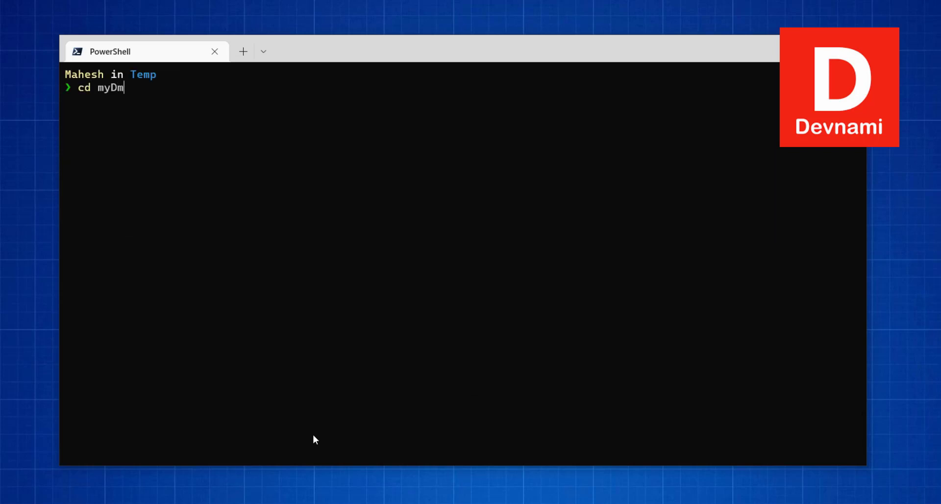
{"action": "key", "text": "Enter"}
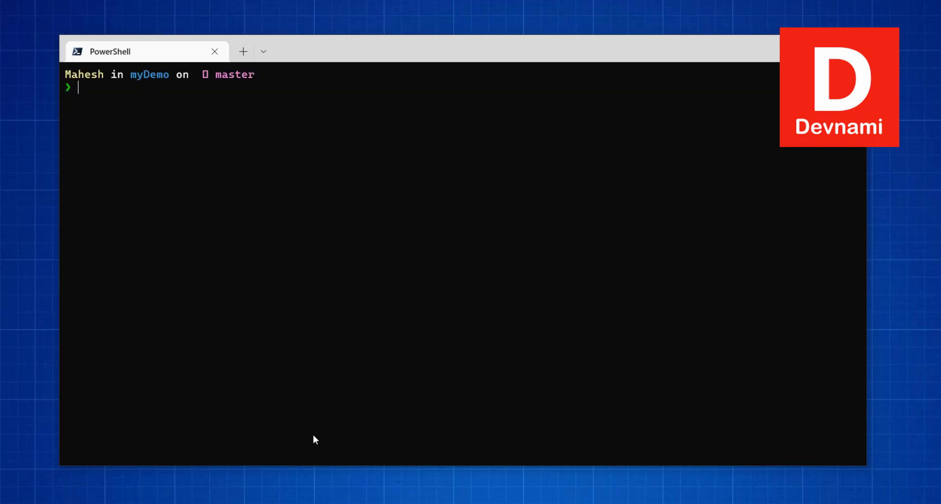
{"action": "type", "text": "ionic serve"}
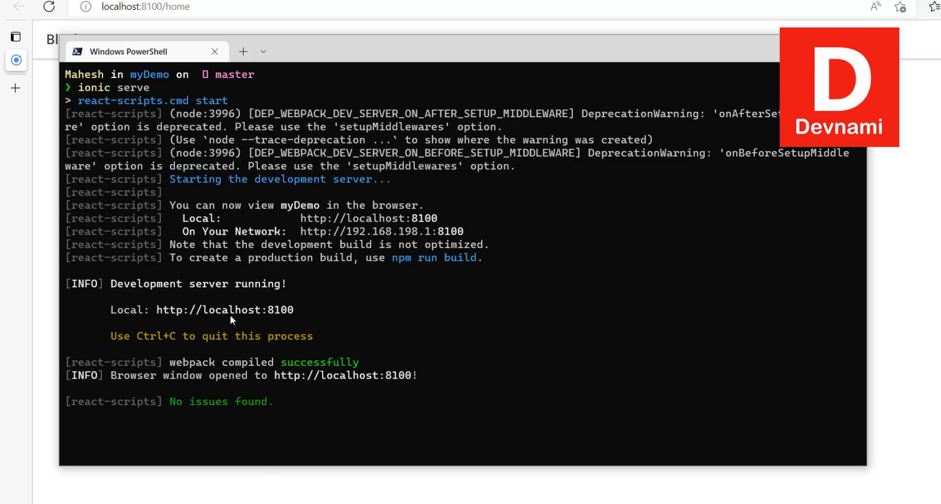
{"action": "mouse_move", "coordinate": [161, 324]}
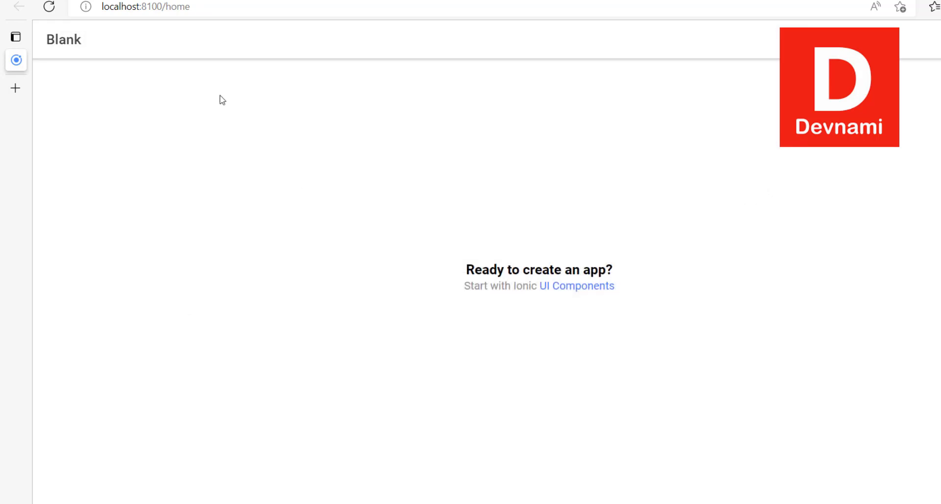
Step: Select the Blank page title and the 'Ready to create an app?' line in Edge
{"action": "double_click", "coordinate": [63, 40]}
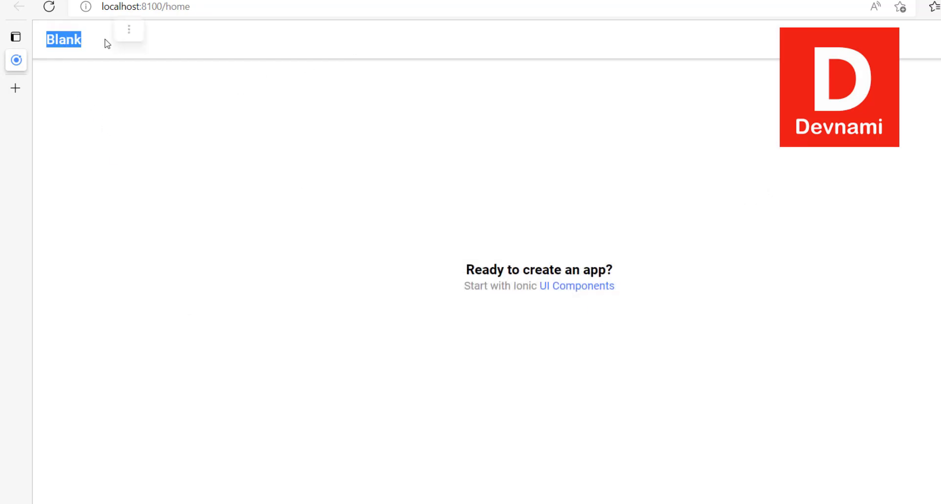
{"action": "triple_click", "coordinate": [538, 269]}
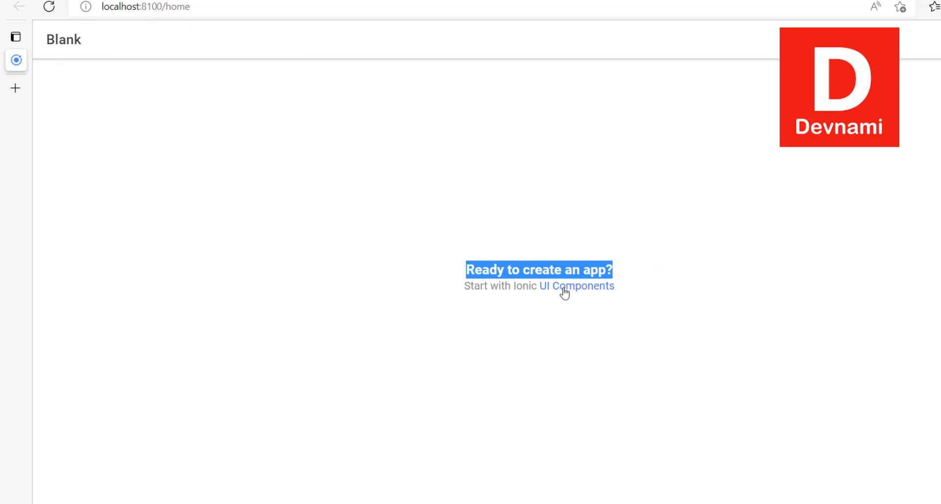
{"action": "left_click", "coordinate": [470, 249]}
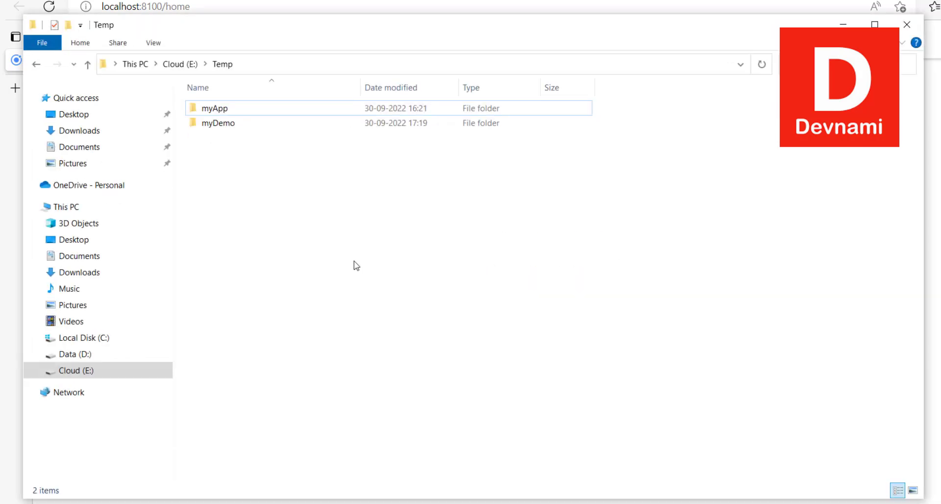
Step: Select myDemo in Temp and bring up its context menu for Open with Code
{"action": "left_click", "coordinate": [218, 123]}
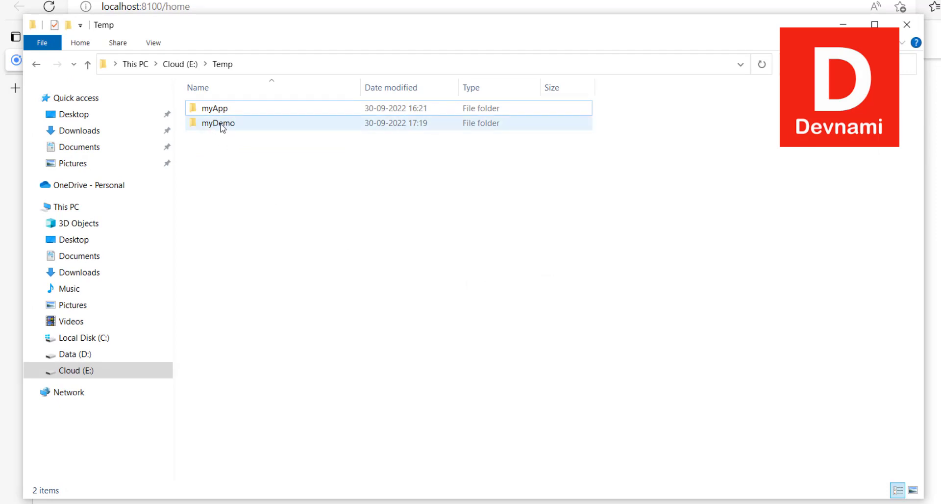
{"action": "right_click", "coordinate": [217, 123]}
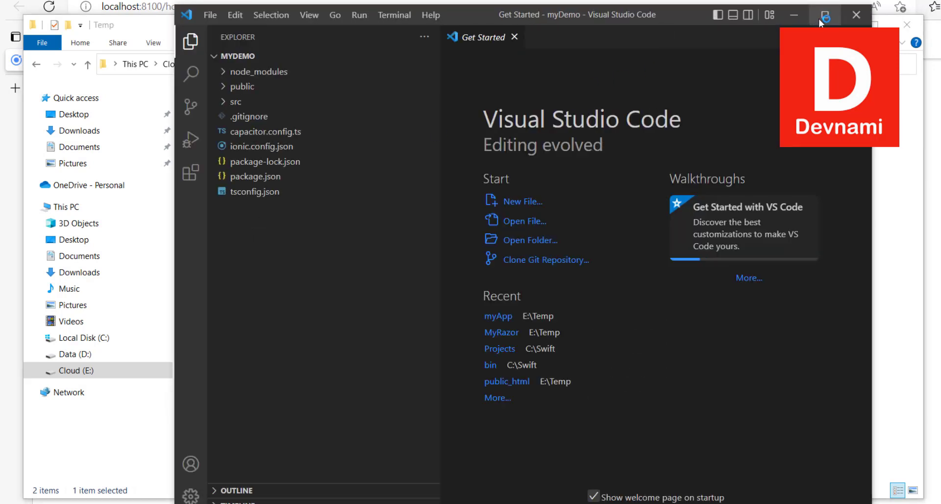
Step: Maximize VS Code, expand and collapse src, then expand the public folder
{"action": "left_click", "coordinate": [825, 15]}
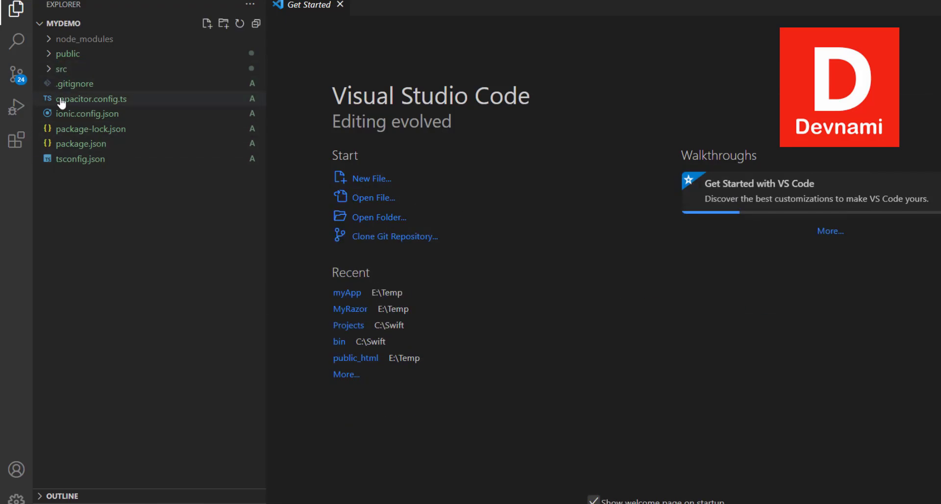
{"action": "mouse_move", "coordinate": [62, 69]}
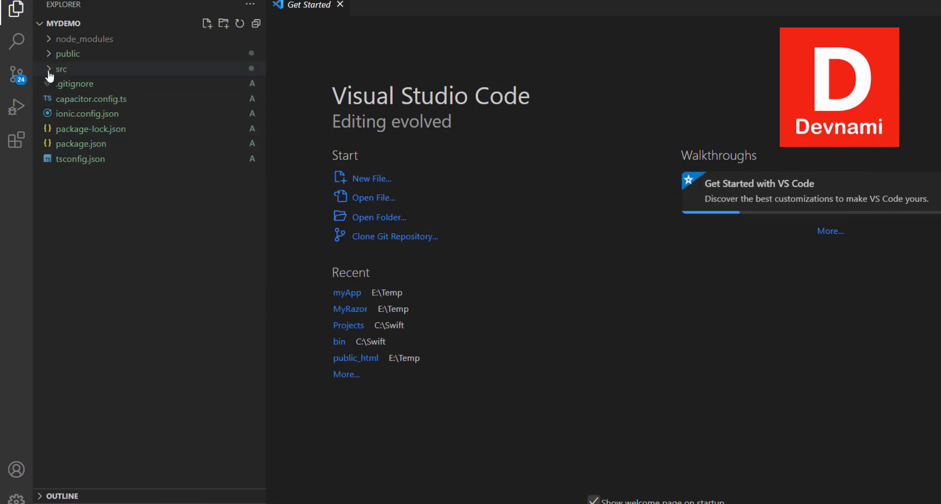
{"action": "left_click", "coordinate": [61, 68]}
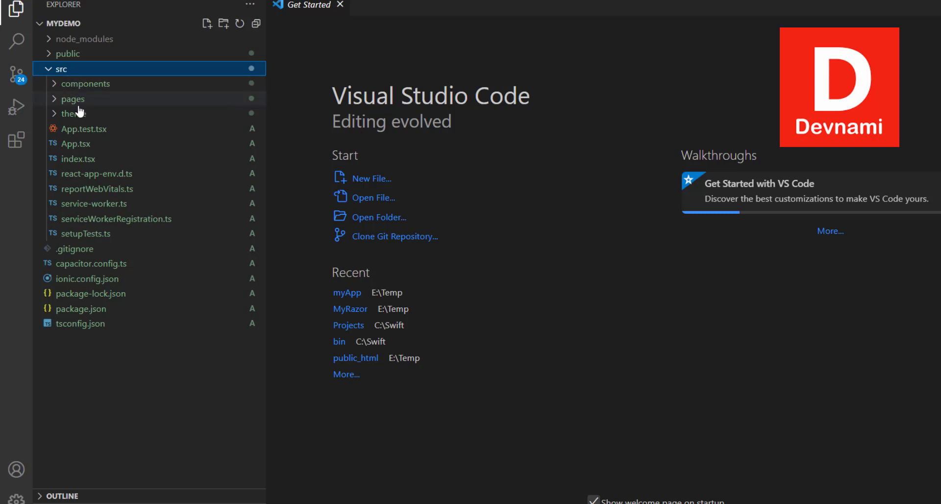
{"action": "left_click", "coordinate": [60, 69]}
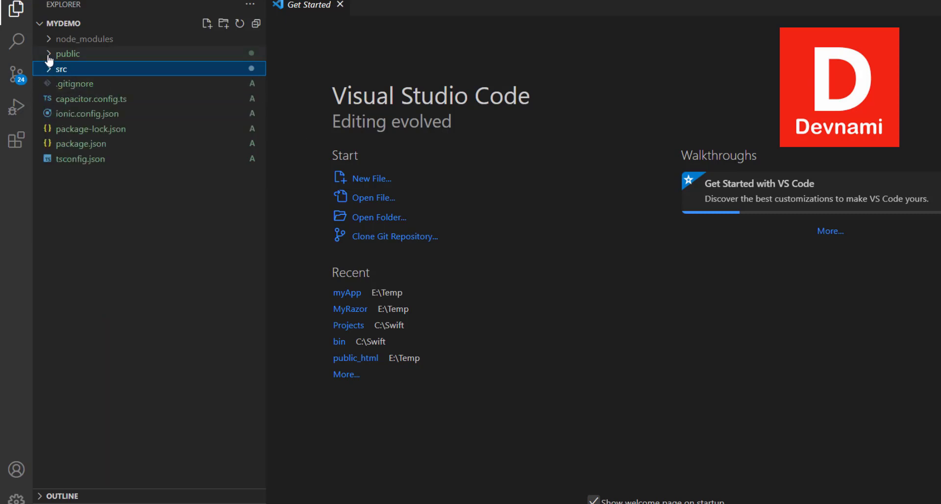
{"action": "left_click", "coordinate": [67, 53]}
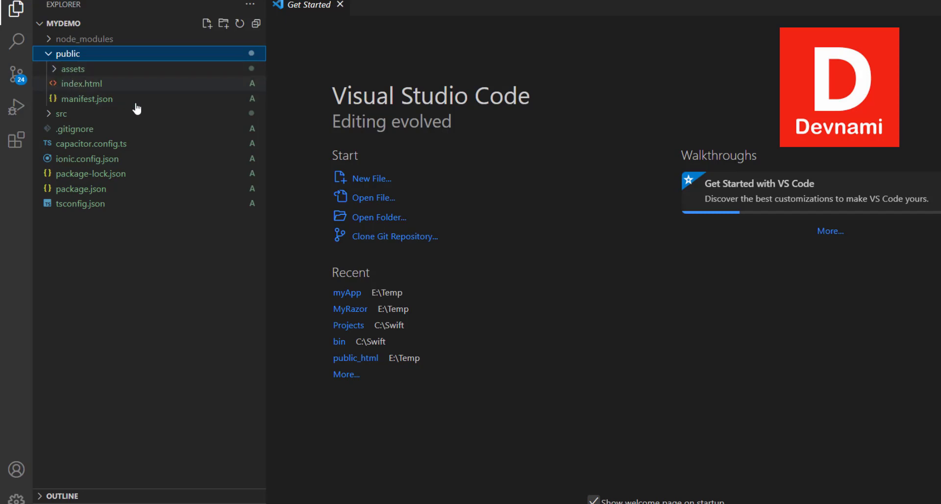
Step: Open index.html, toggle the assets and node_modules folders, then open package-lock.json
{"action": "double_click", "coordinate": [81, 84]}
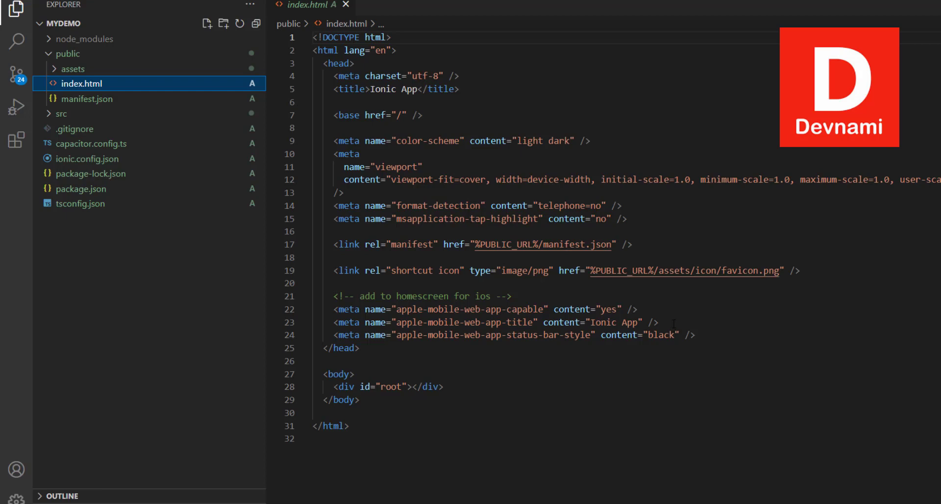
{"action": "mouse_move", "coordinate": [161, 176]}
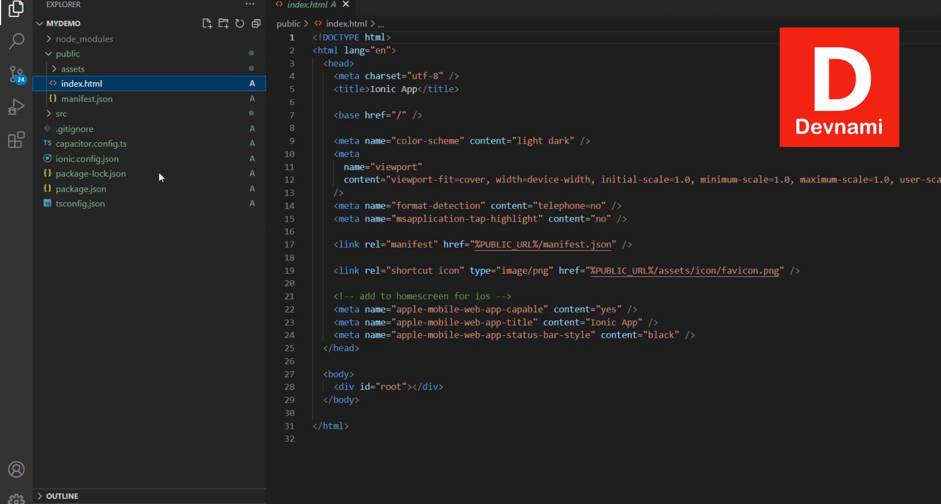
{"action": "left_click", "coordinate": [73, 68]}
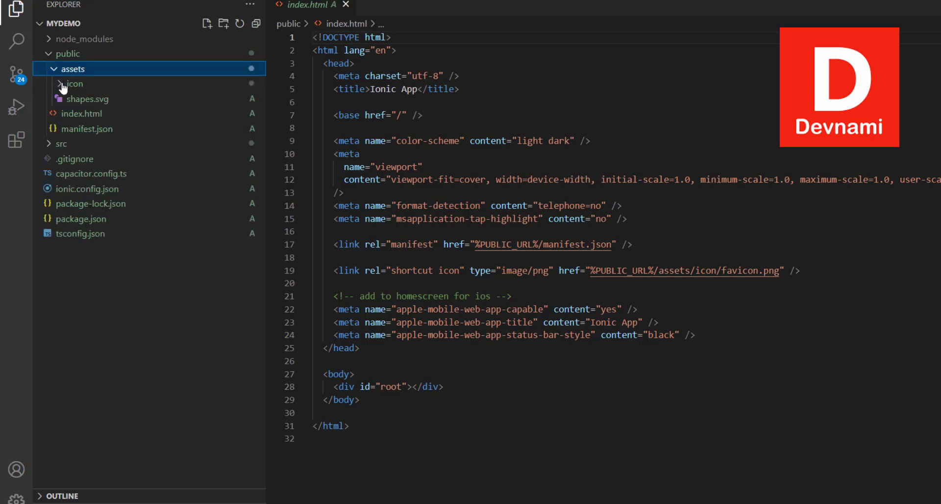
{"action": "left_click", "coordinate": [74, 84]}
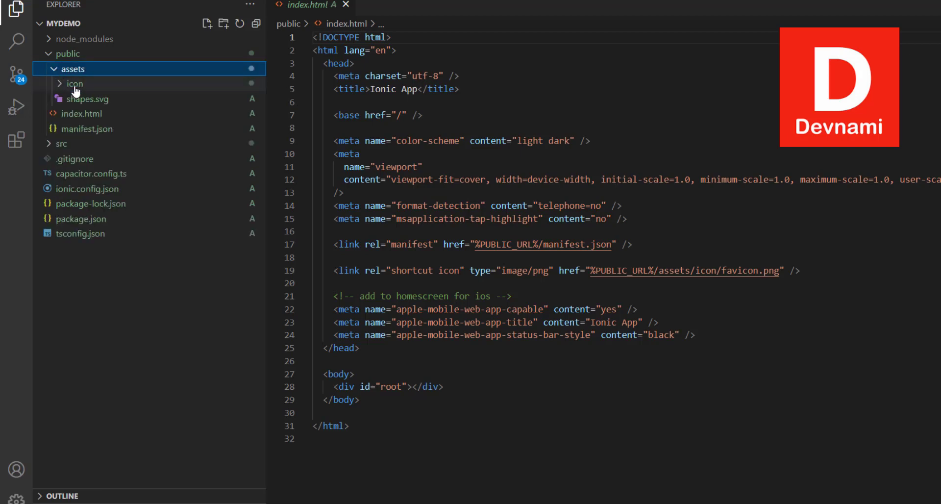
{"action": "left_click", "coordinate": [73, 69]}
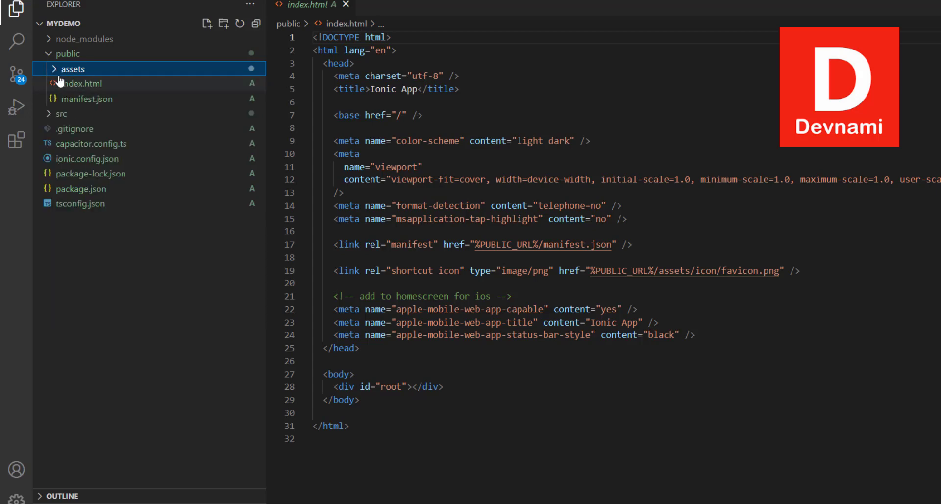
{"action": "left_click", "coordinate": [83, 38]}
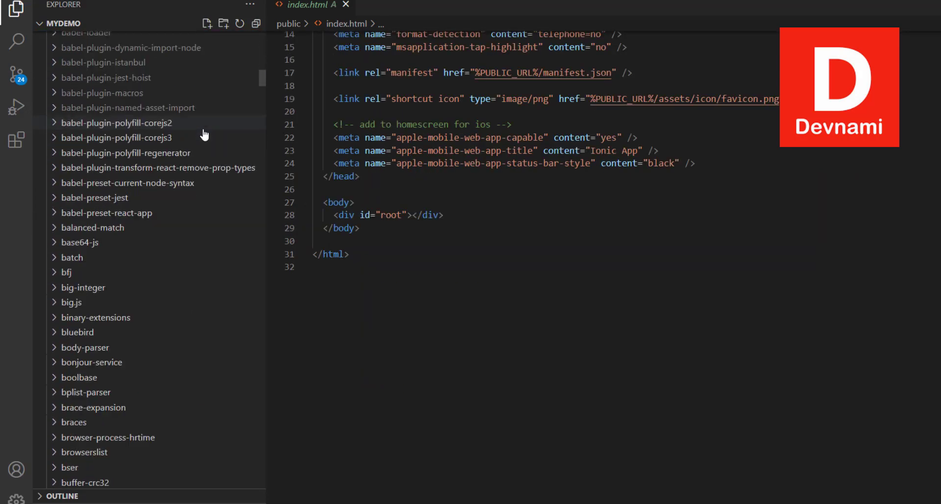
{"action": "left_click", "coordinate": [84, 38]}
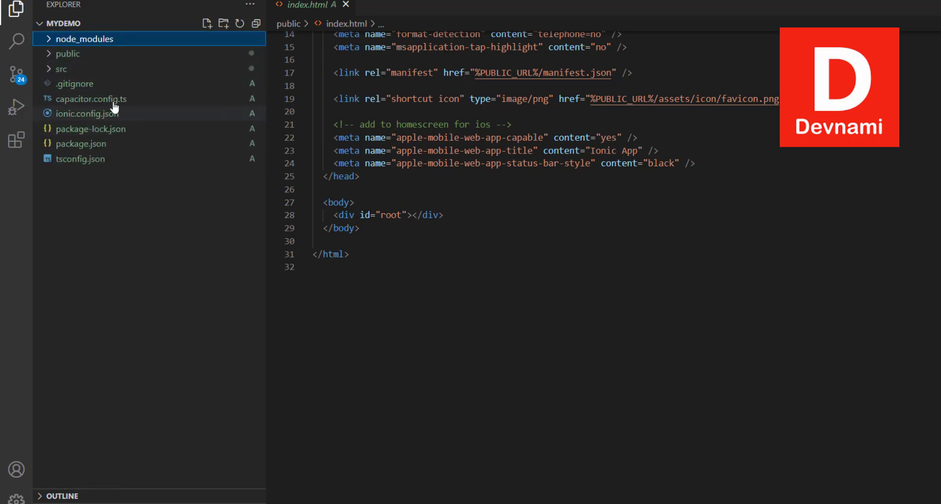
{"action": "mouse_move", "coordinate": [80, 159]}
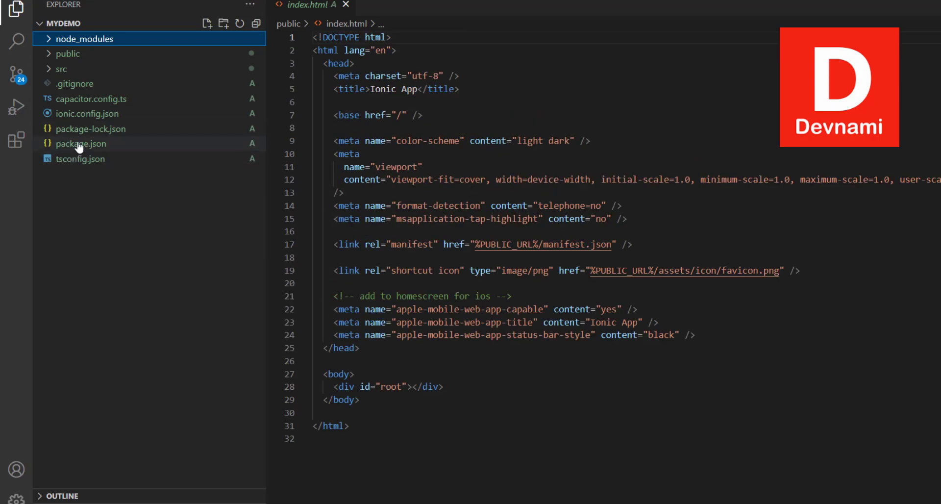
{"action": "left_click", "coordinate": [91, 129]}
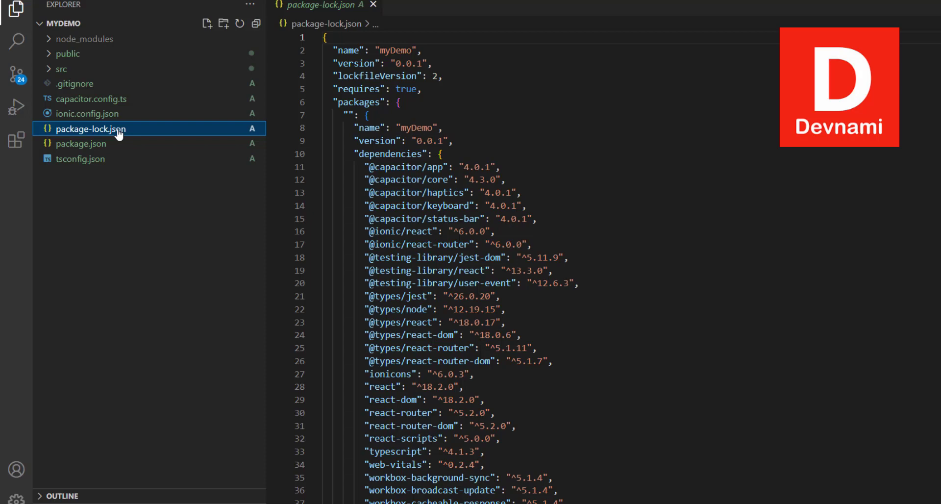
Step: Close the package-lock.json tab
{"action": "left_click", "coordinate": [372, 5]}
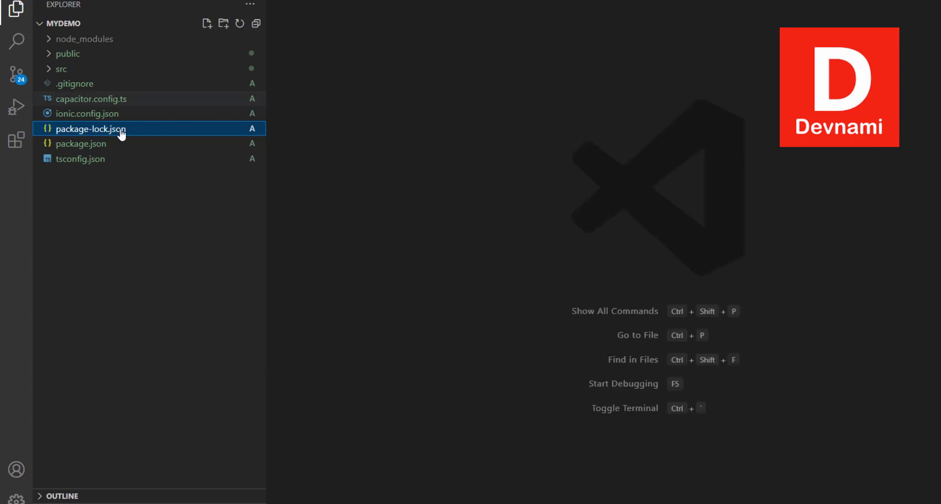
{"action": "mouse_move", "coordinate": [91, 129]}
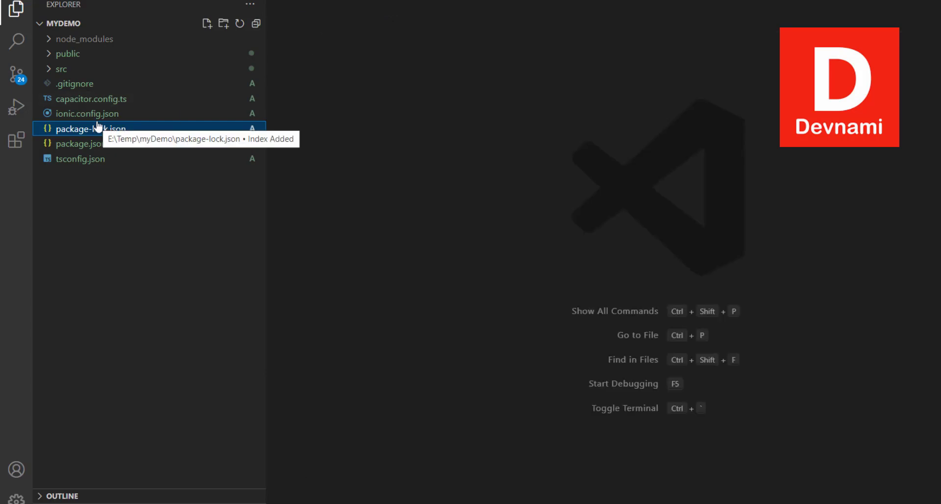